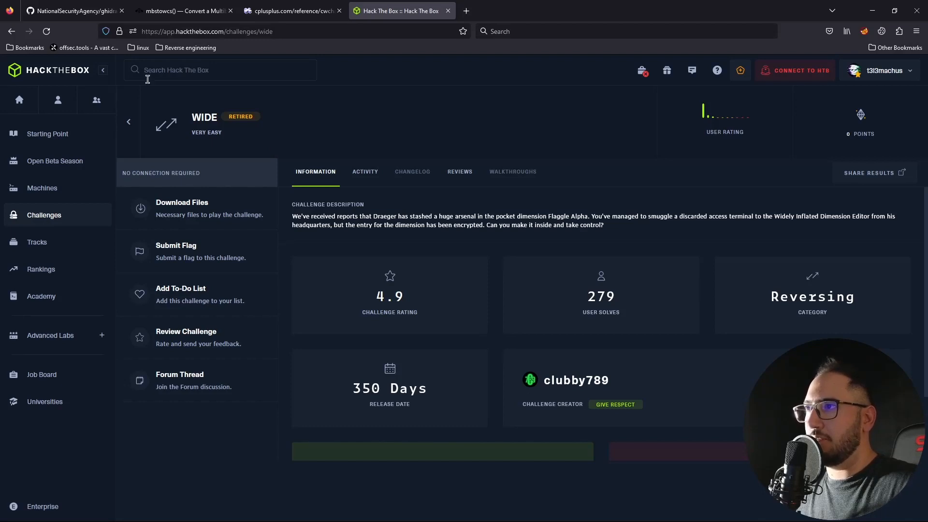
mouse_move(212, 143)
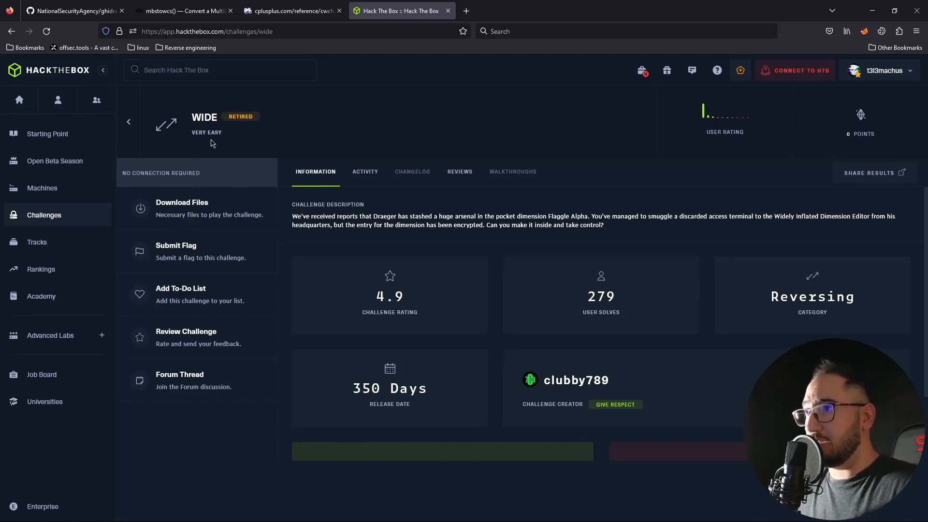
mouse_move(223, 142)
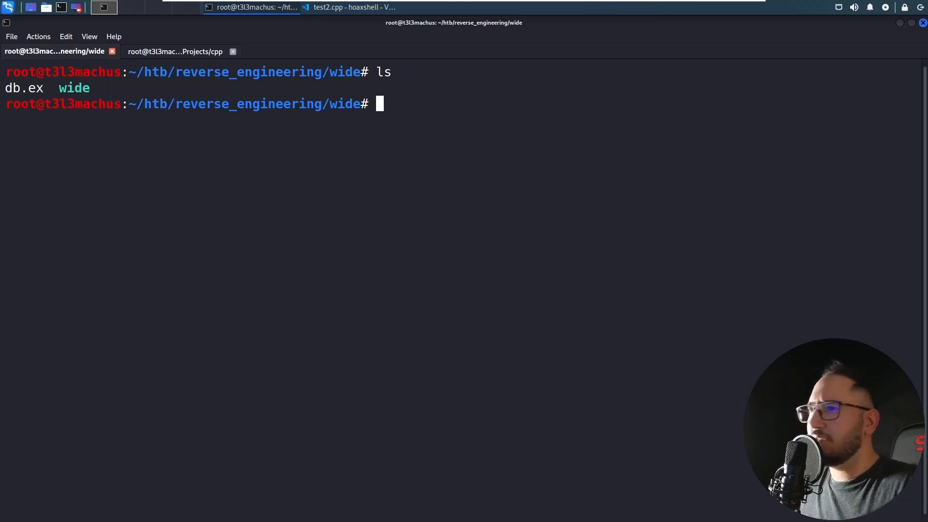
mouse_move(446, 204)
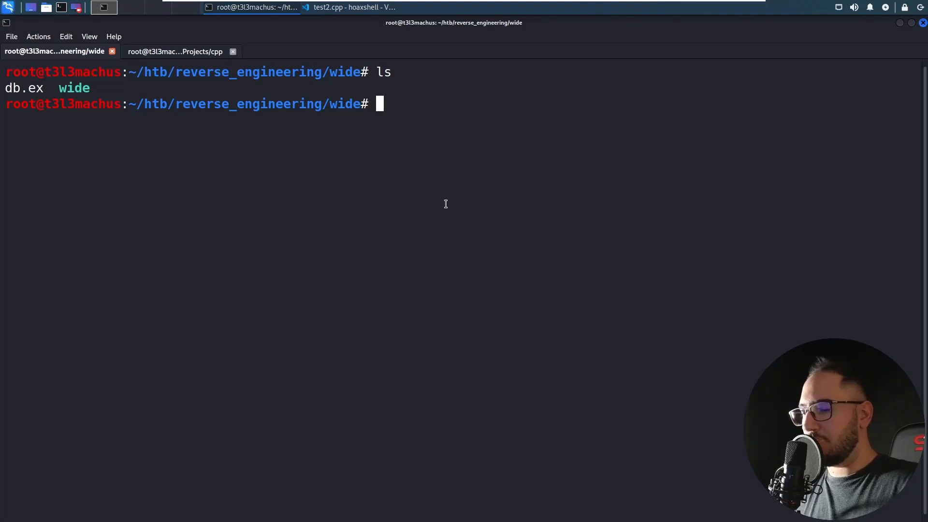
Identify wide as a 64-bit ELF with 'file wide' and run './wide' to get its usage line.
type("file wide")
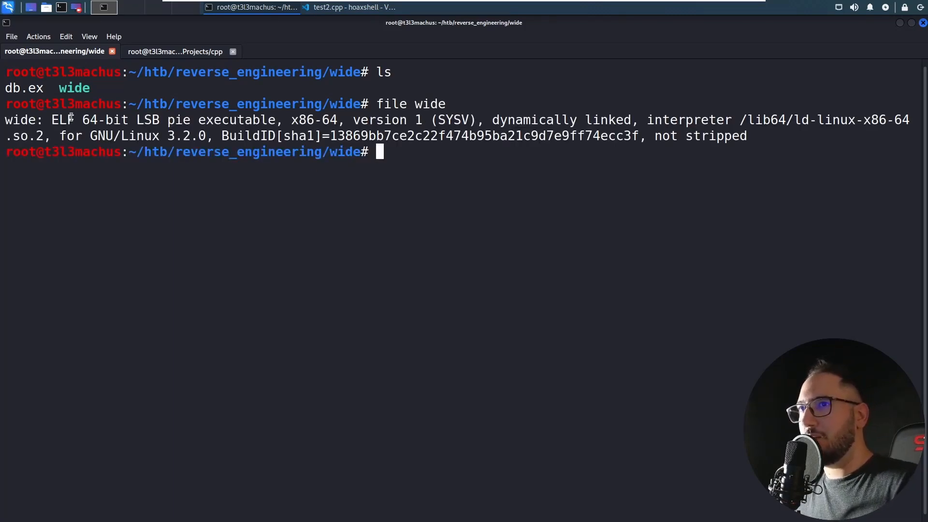
mouse_move(539, 128)
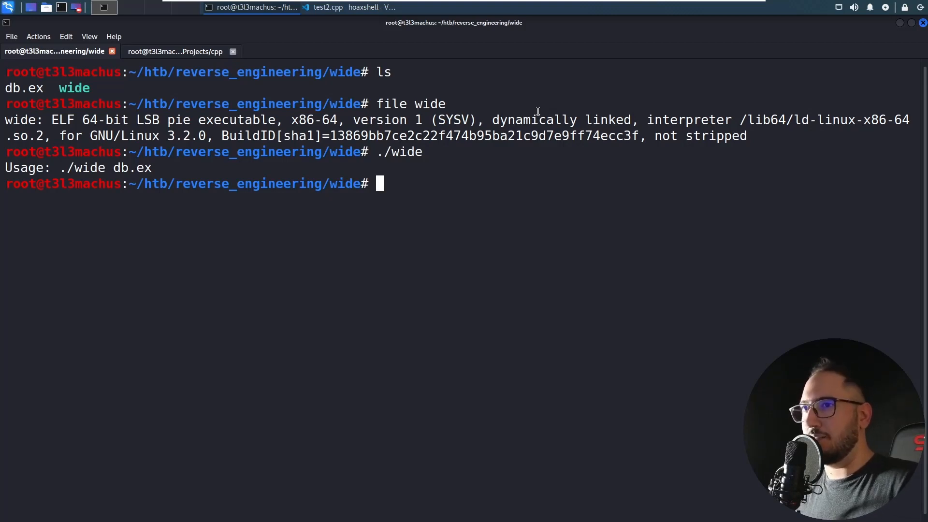
type("./e")
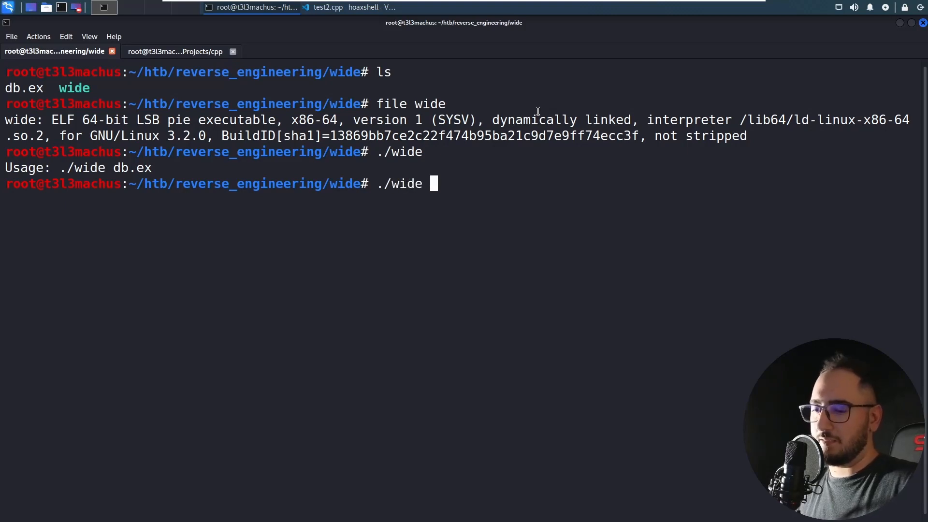
Run './wide db.ex' and probe the dimension prompt with a, aaaa, cccc, 1, 3 and 100.
type("db.ex")
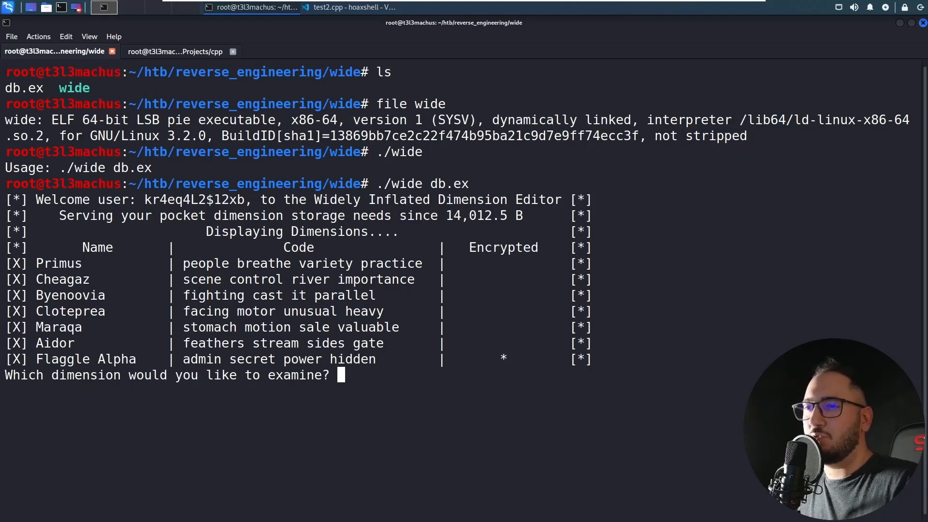
type("a")
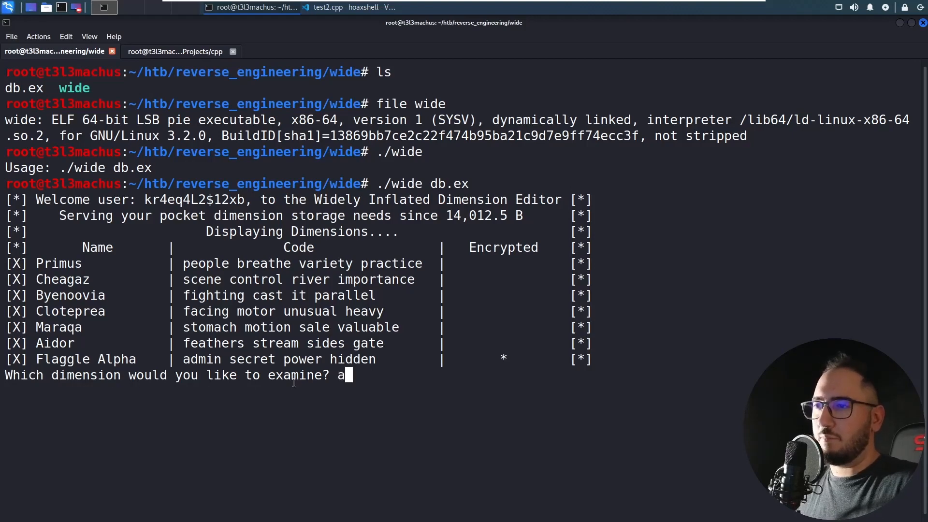
type("aaaa")
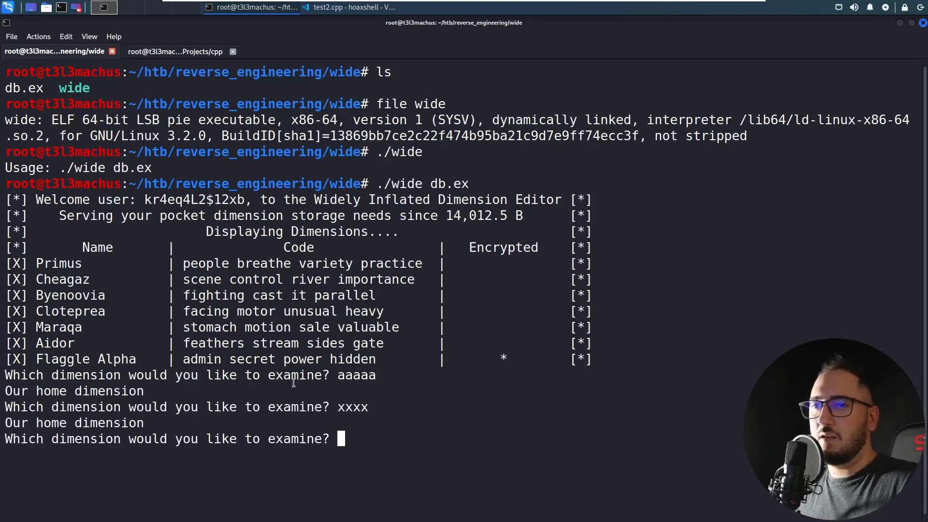
type("cccc")
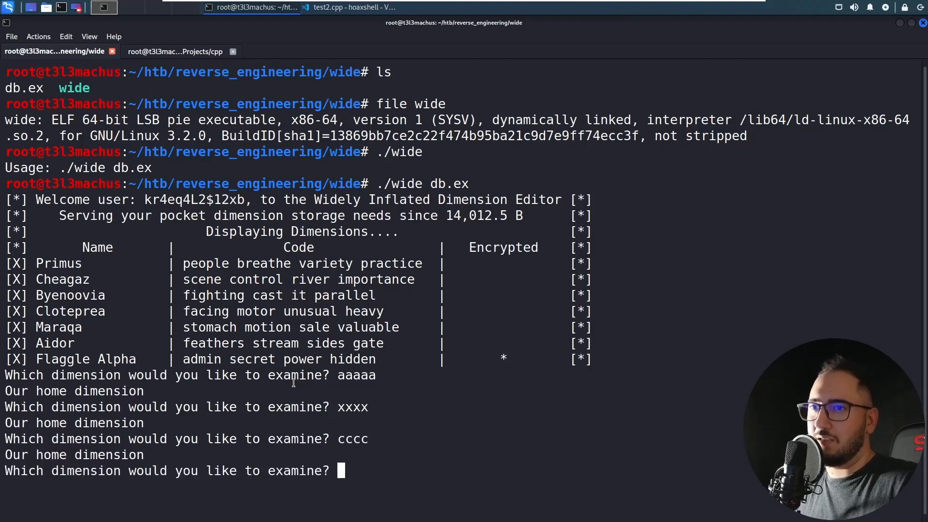
type("1")
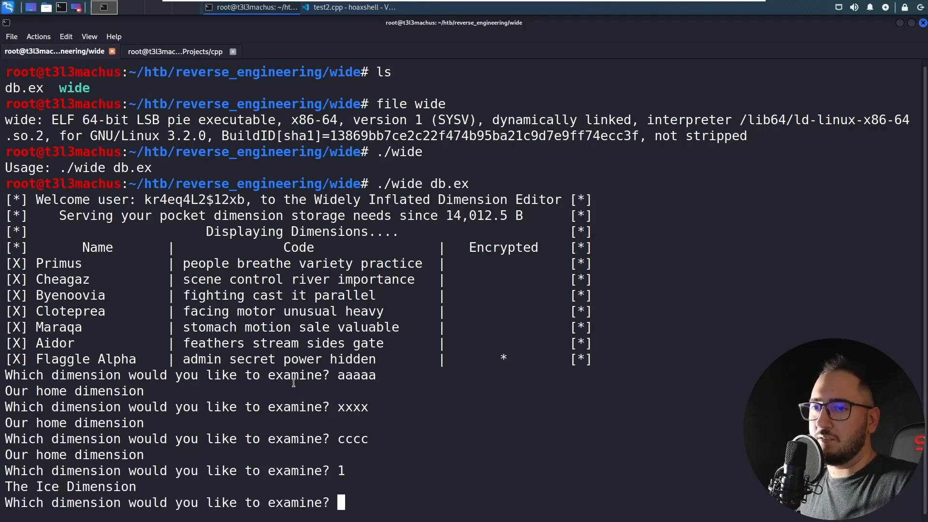
type("3")
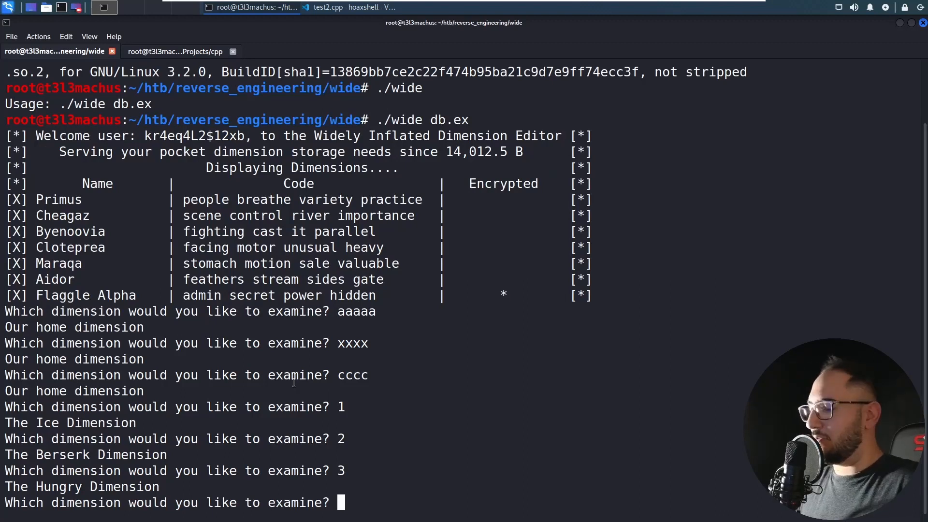
type("100")
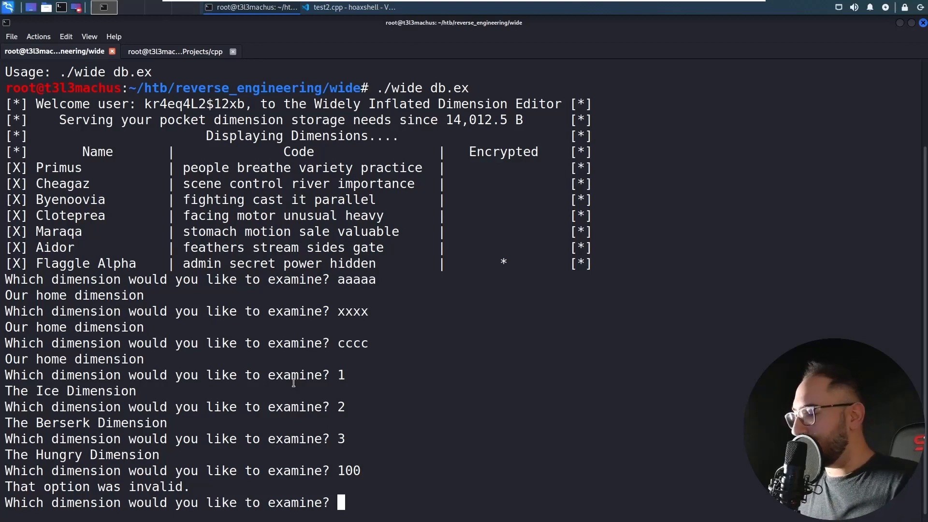
Try dimensions 10 and 9, then choose 6, which asks for the WIDE decryption key.
type("10")
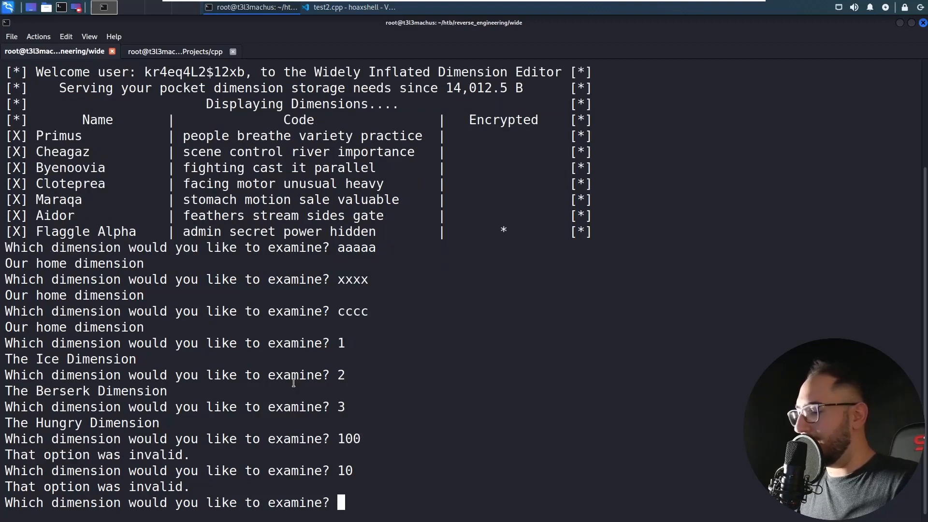
type("9")
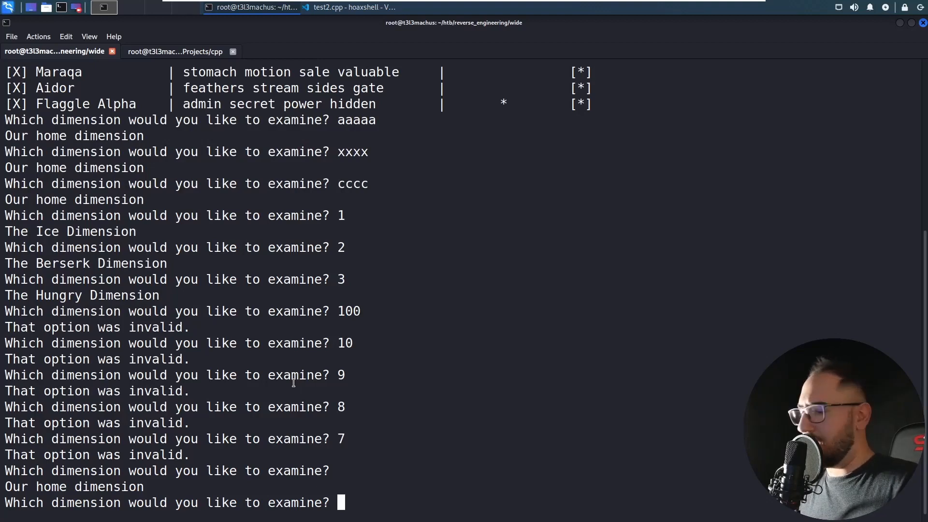
type("6")
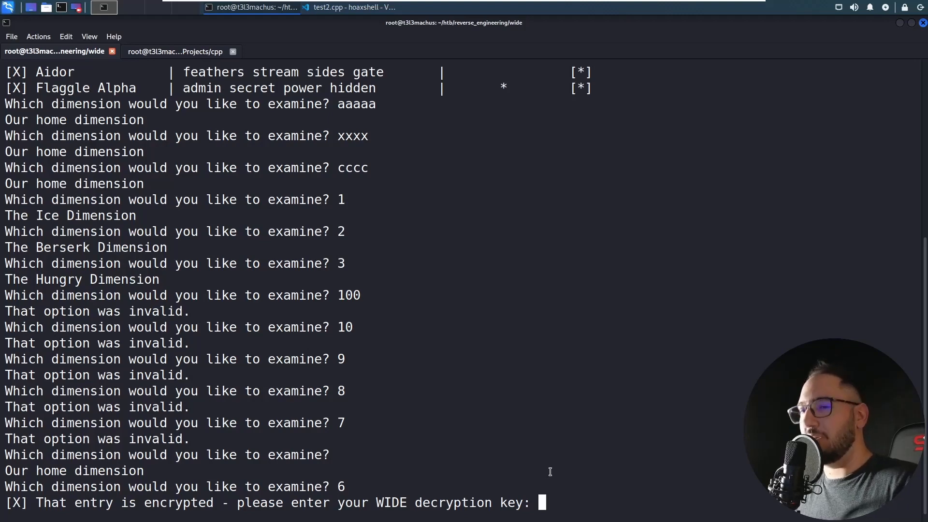
Submit the guessed key 'sadas', see 'Key was incorrect', and interrupt the program.
type("sadasdsa")
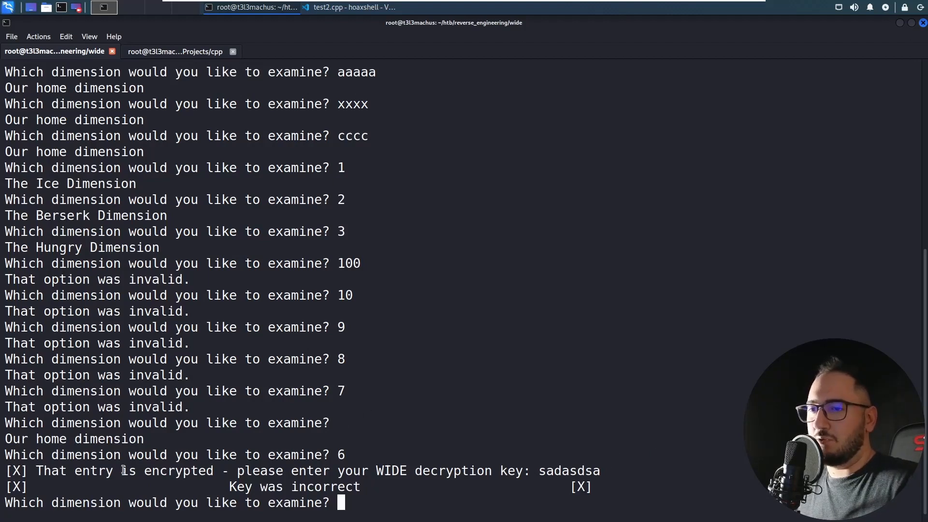
key("ctrl+c")
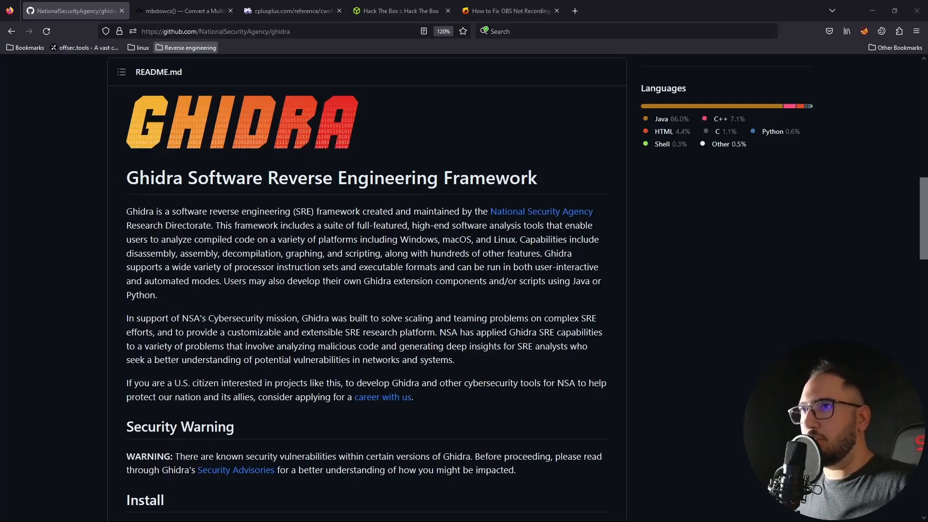
Scroll the Ghidra GitHub README down to its install and build instructions.
scroll("down", 3)
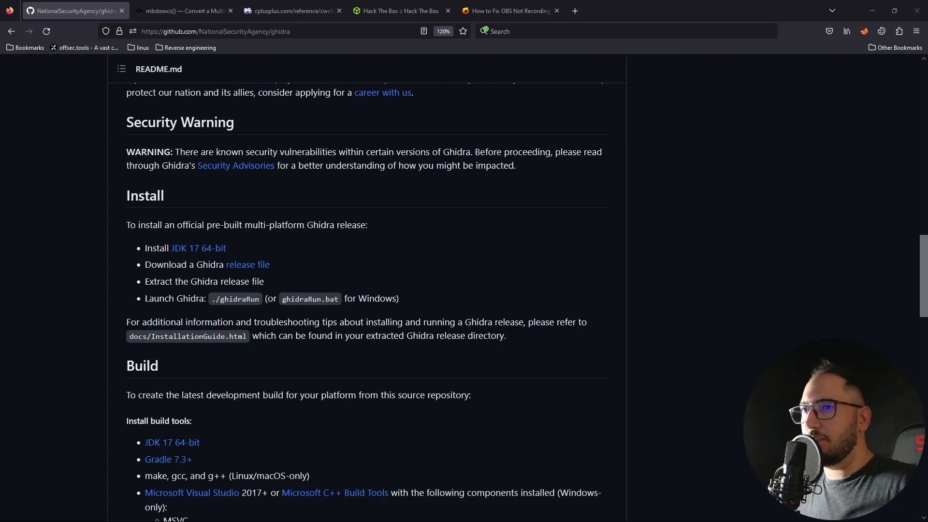
mouse_move(198, 248)
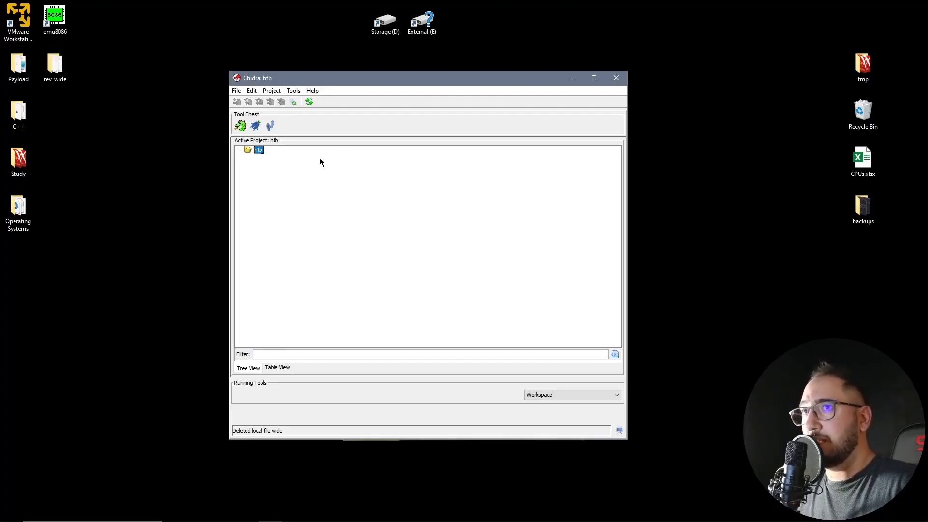
Import wide from the rev_wide folder into the htb project as an ELF program and dismiss the results summary.
left_click(272, 91)
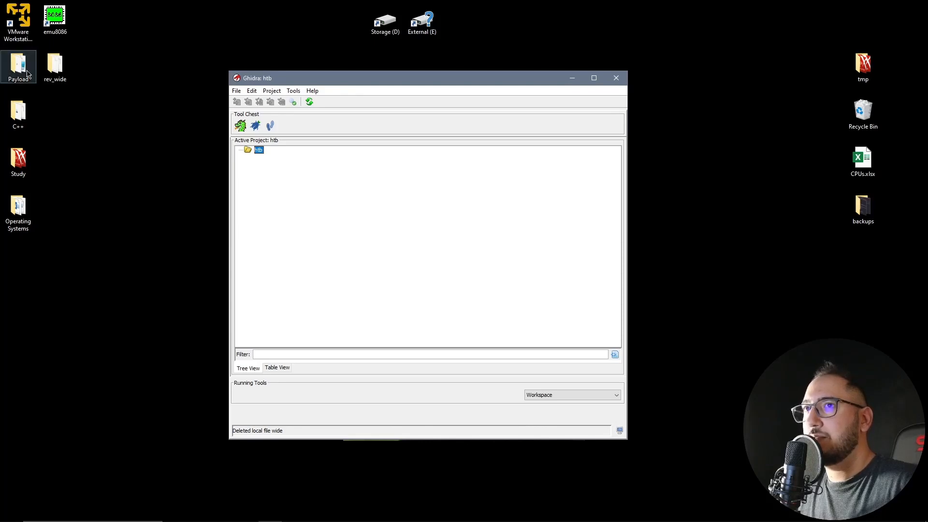
double_click(54, 67)
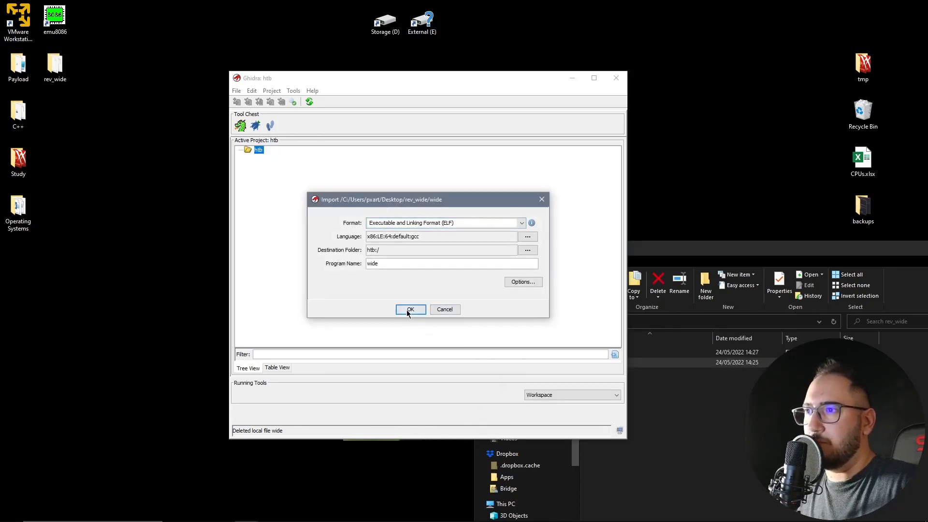
left_click(410, 309)
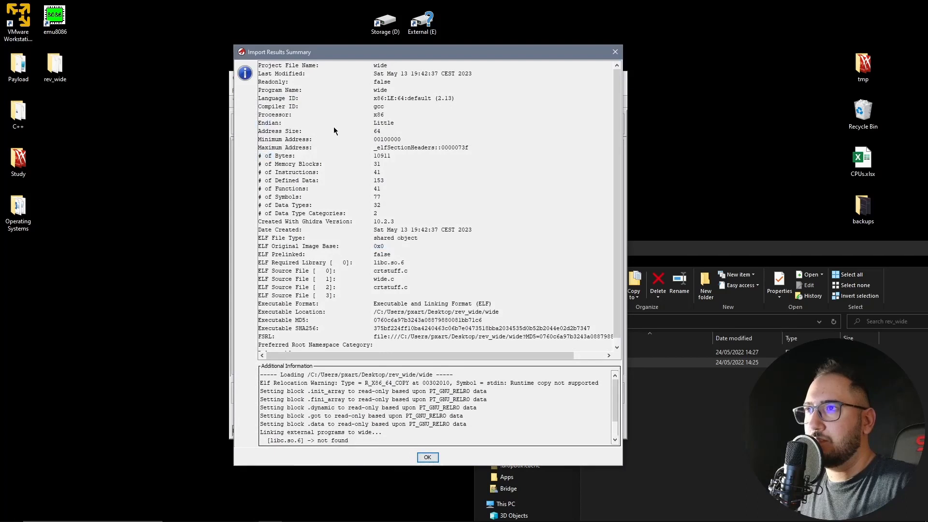
mouse_move(382, 118)
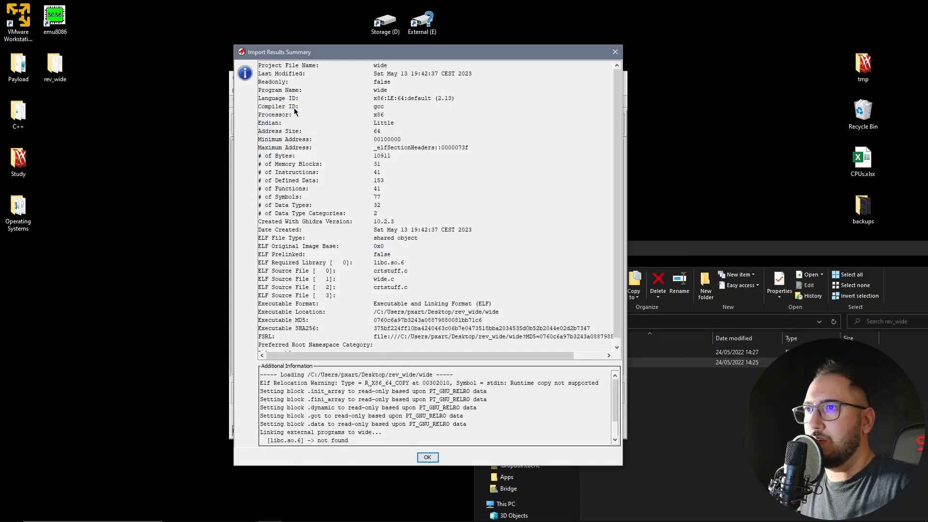
mouse_move(384, 110)
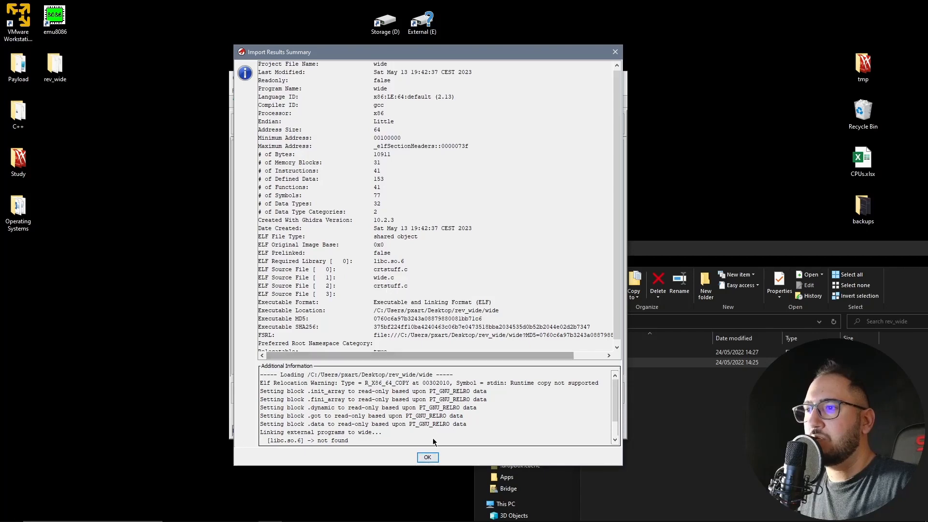
left_click(426, 457)
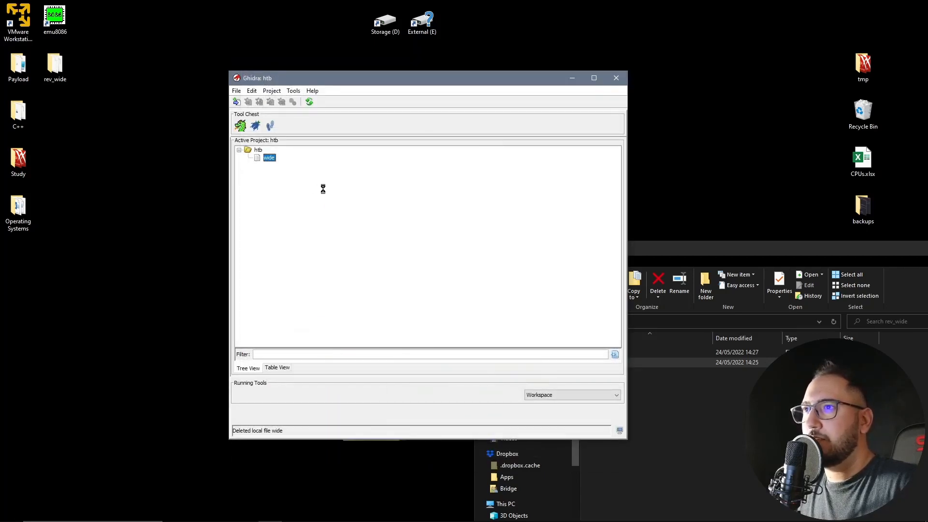
double_click(270, 158)
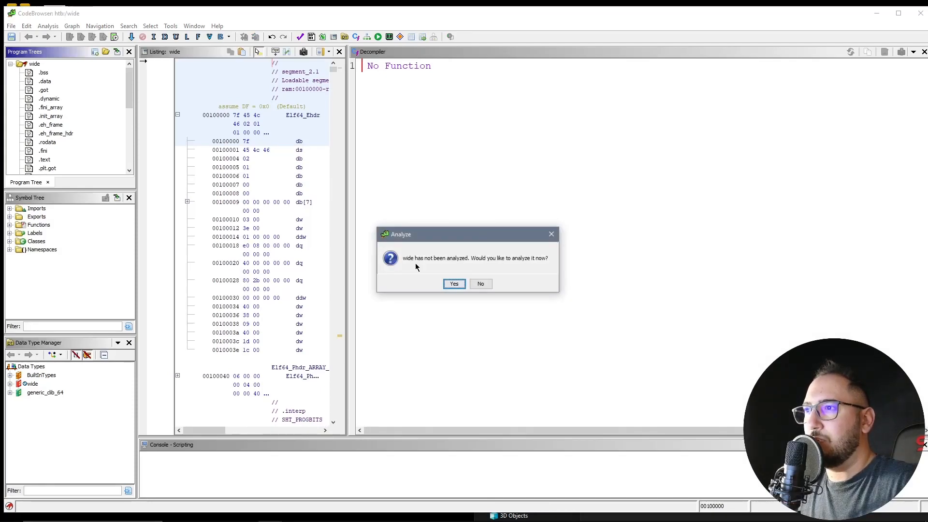
left_click(454, 283)
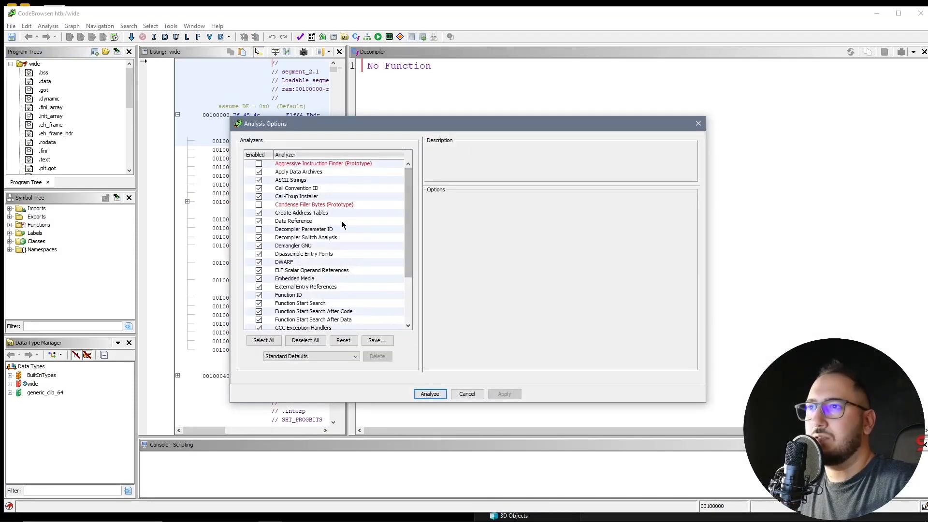
mouse_move(321, 240)
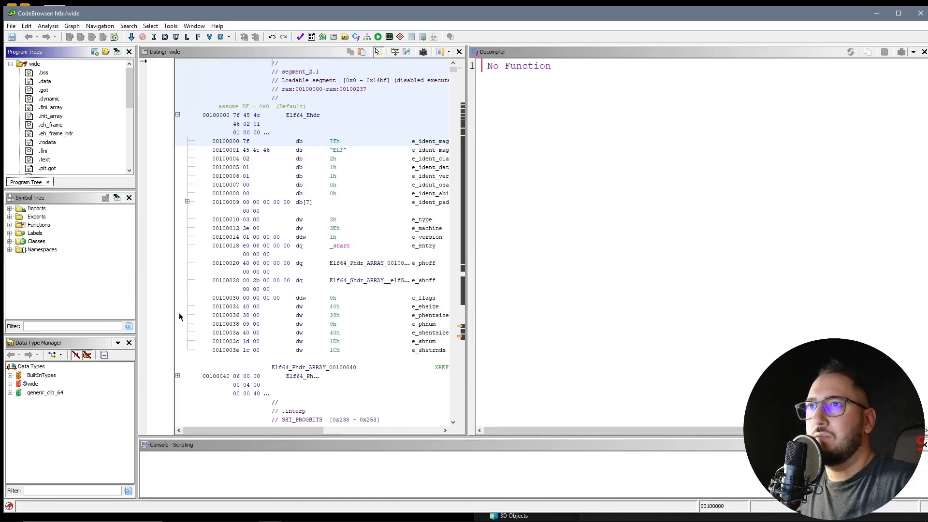
mouse_move(308, 190)
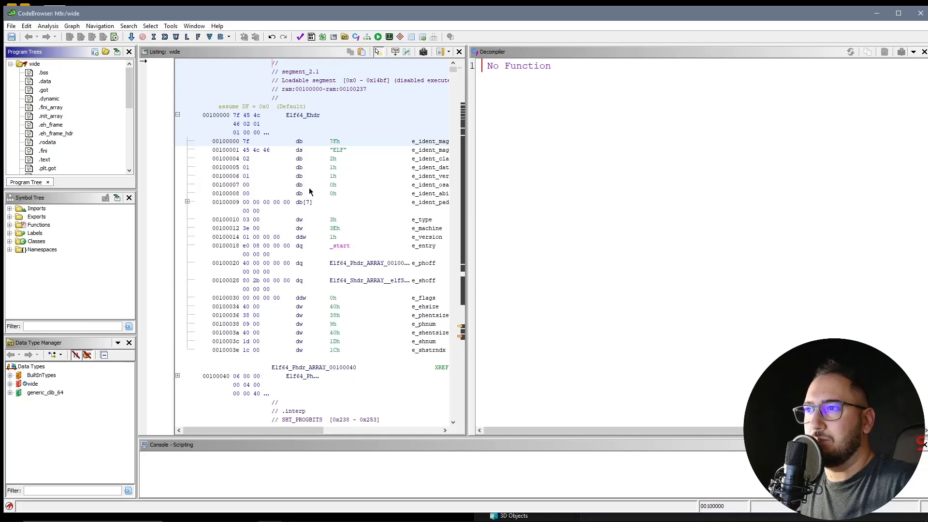
Filter the Symbol Tree for main and read its full decompilation down to the call to menu.
type("m")
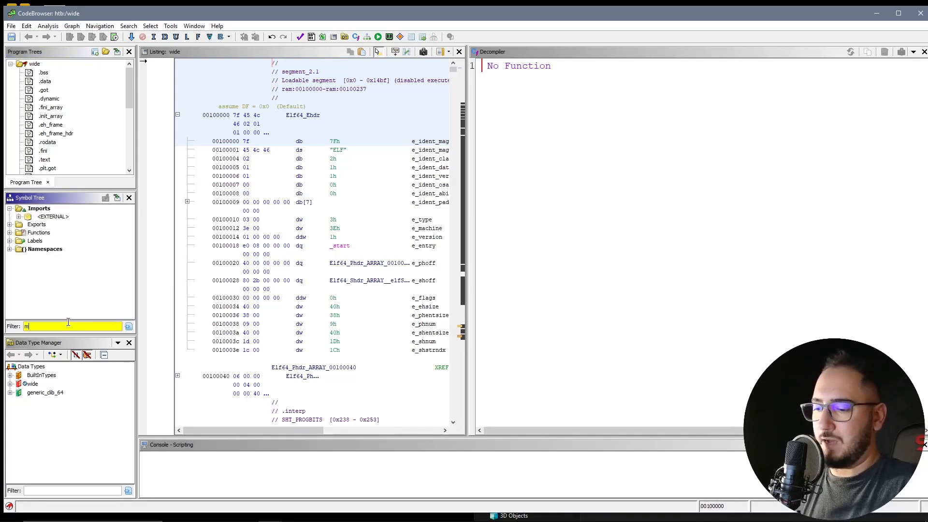
type("ain")
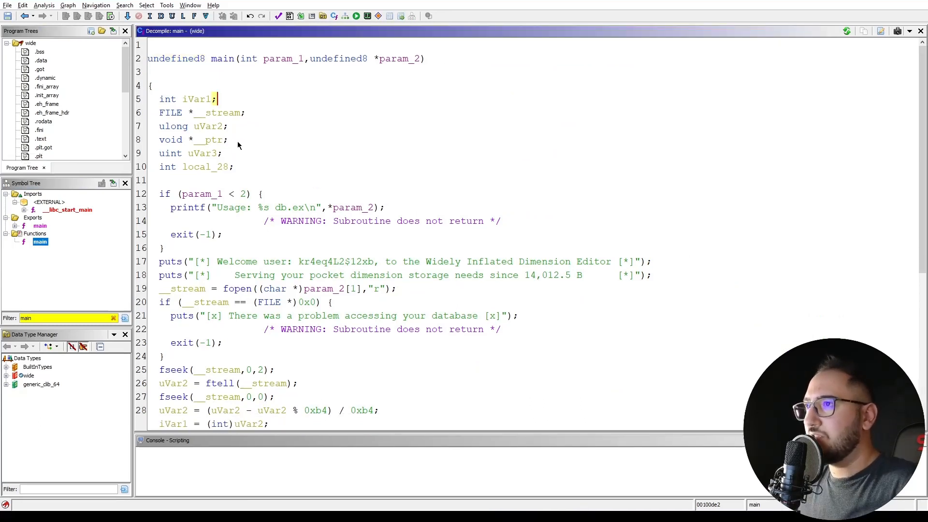
mouse_move(212, 71)
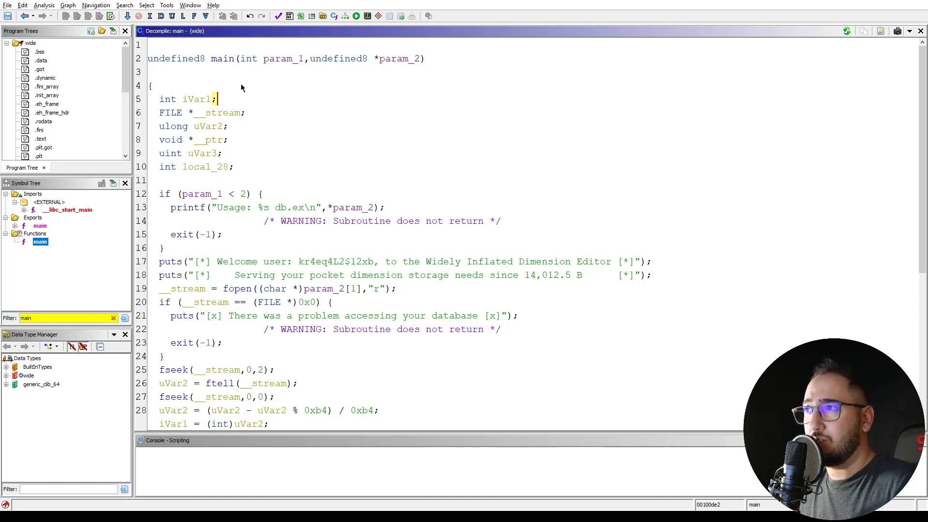
mouse_move(210, 89)
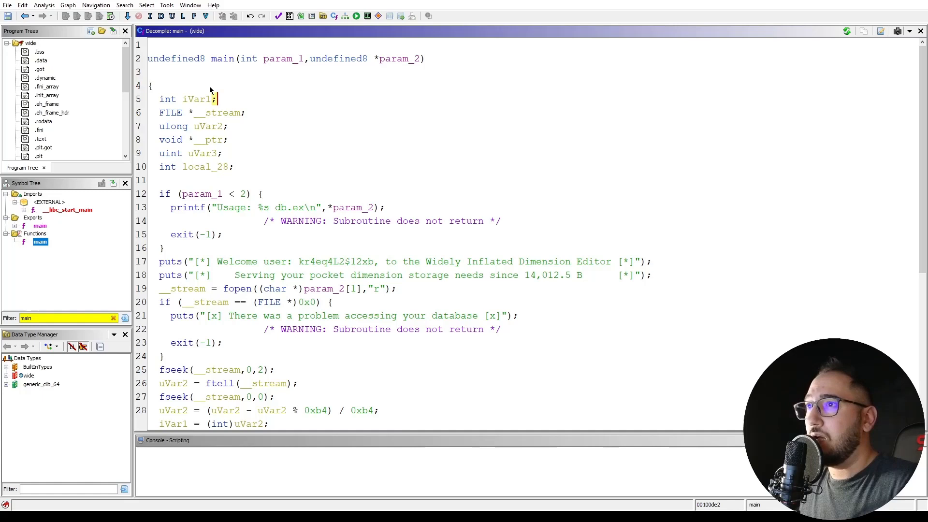
mouse_move(279, 77)
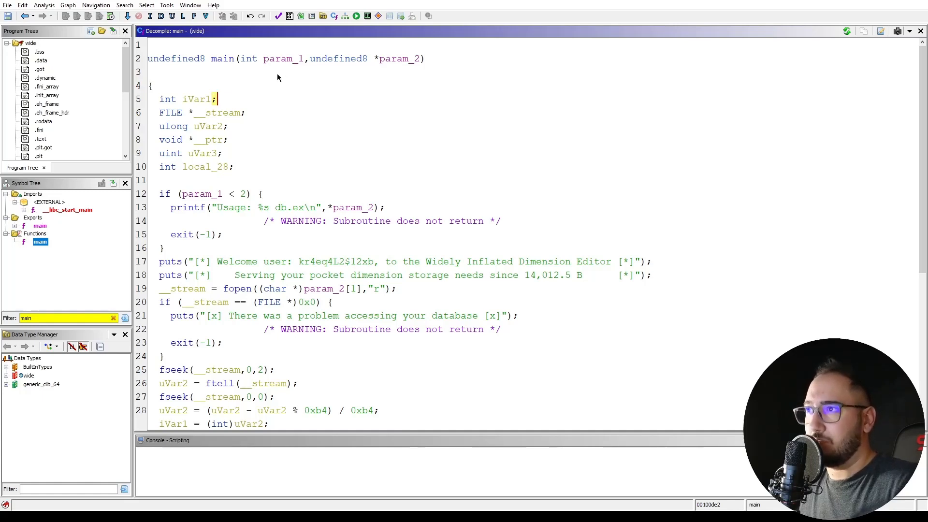
mouse_move(255, 80)
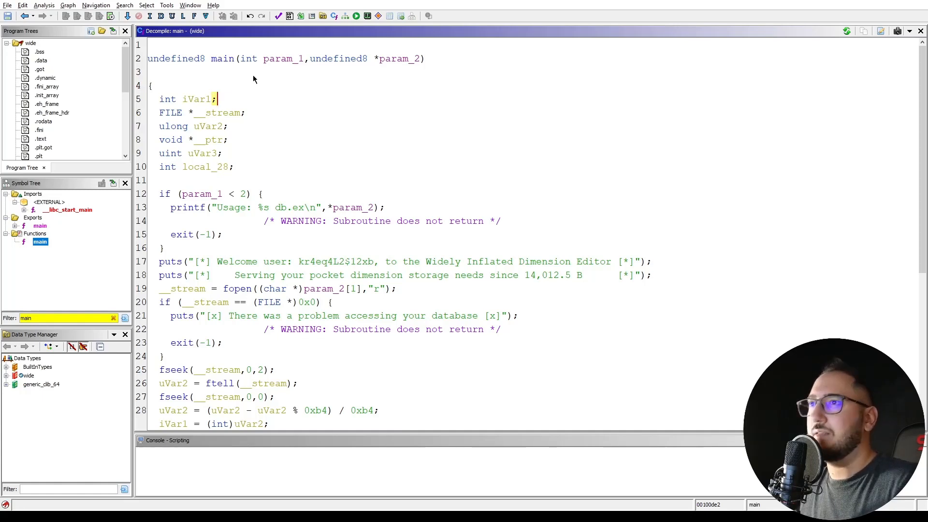
mouse_move(233, 62)
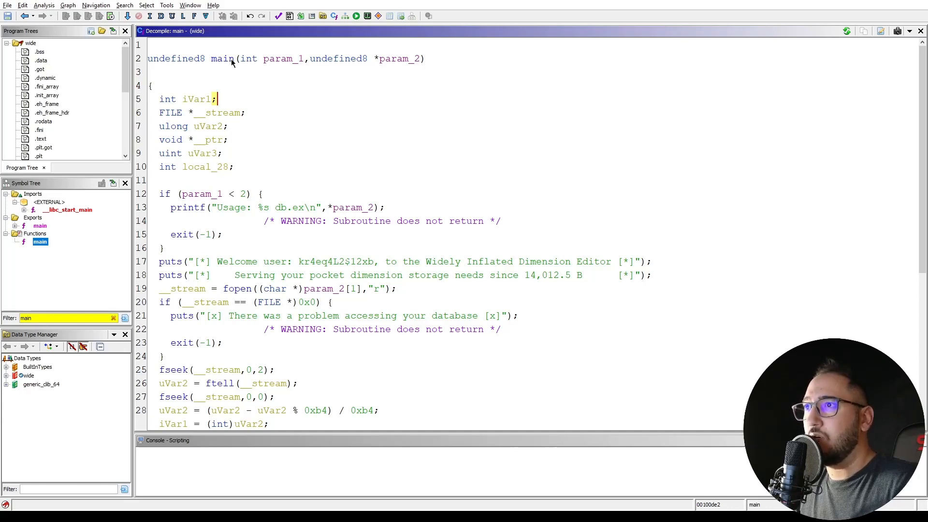
right_click(222, 59)
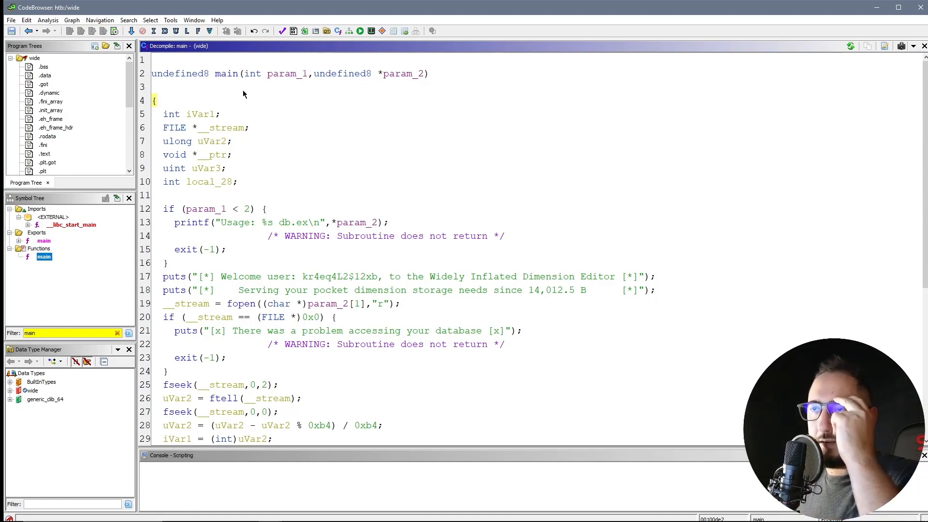
mouse_move(218, 78)
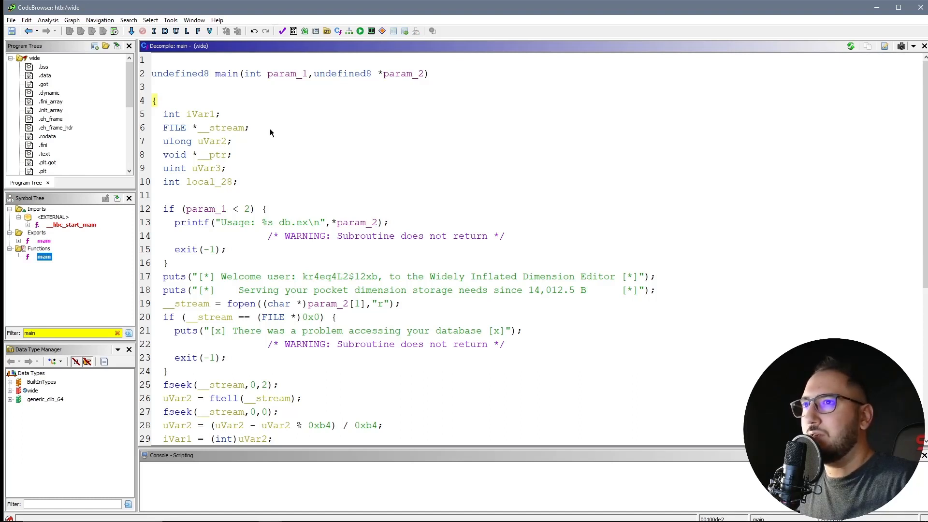
mouse_move(178, 221)
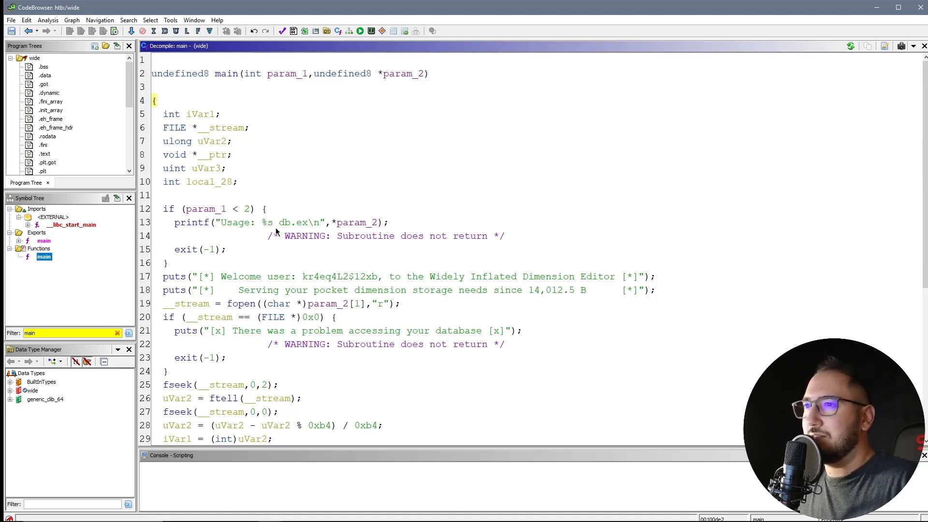
mouse_move(281, 221)
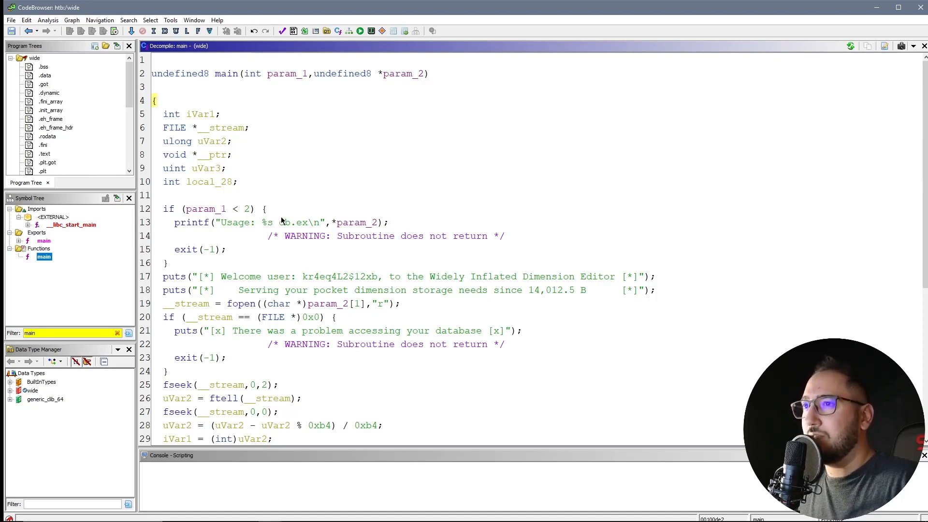
mouse_move(303, 199)
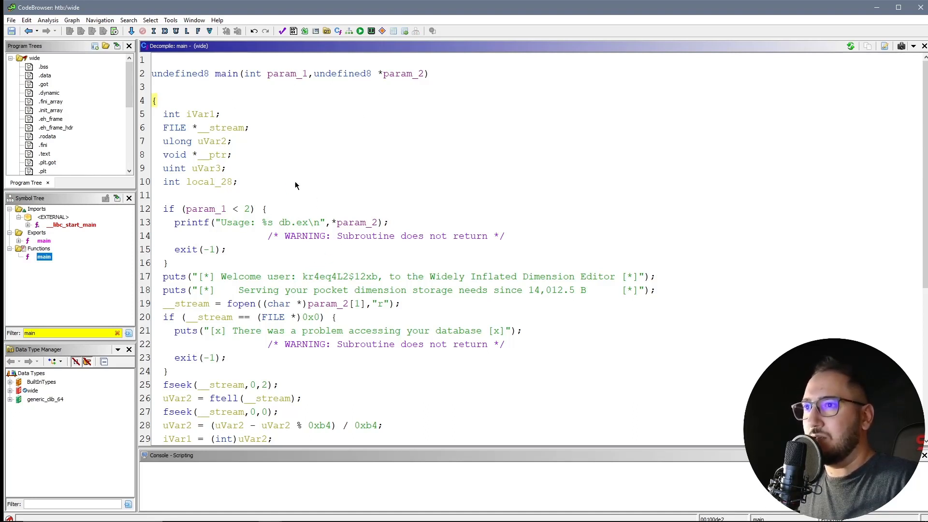
scroll("down", 3)
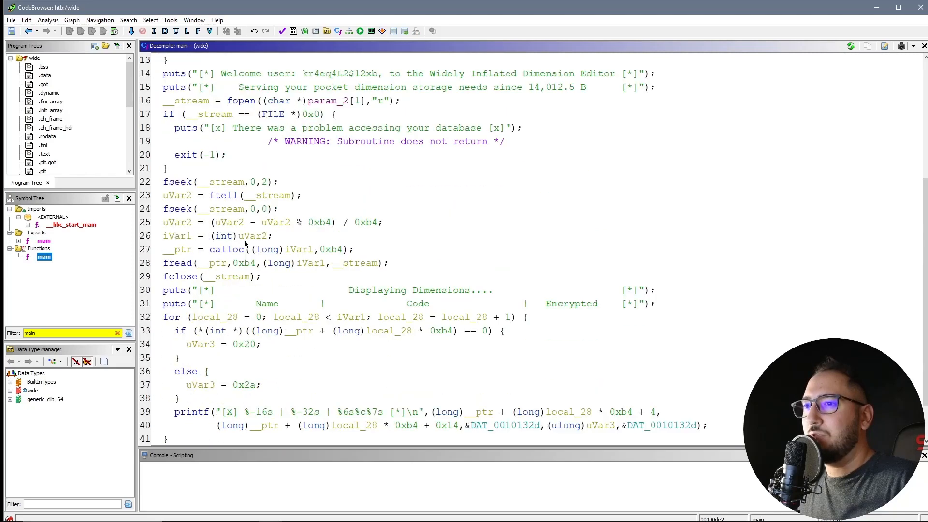
scroll("down", 3)
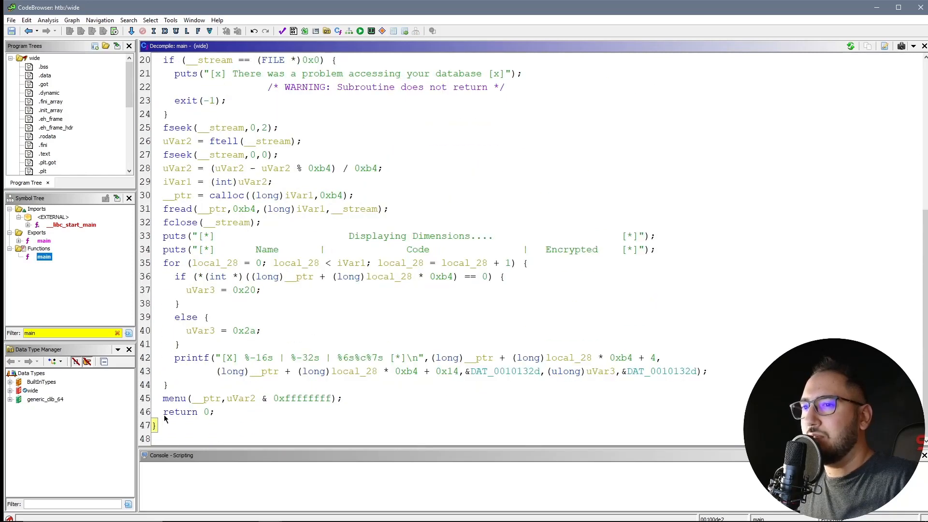
mouse_move(216, 415)
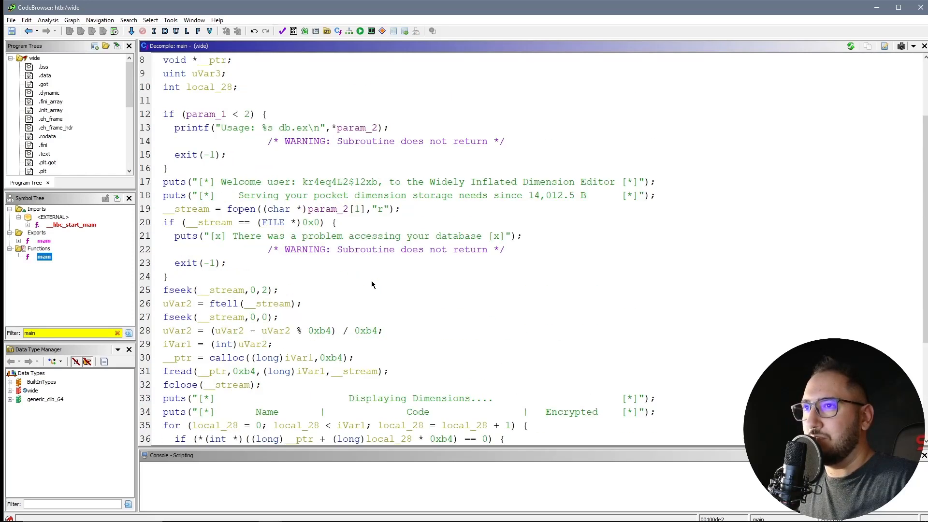
Edit main's function signature and rename the first parameter to argc.
right_click(226, 74)
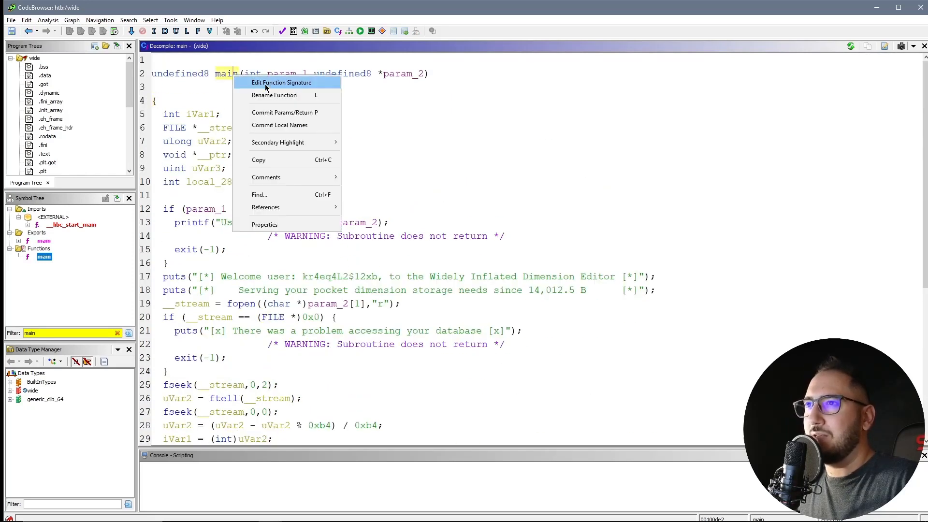
left_click(281, 82)
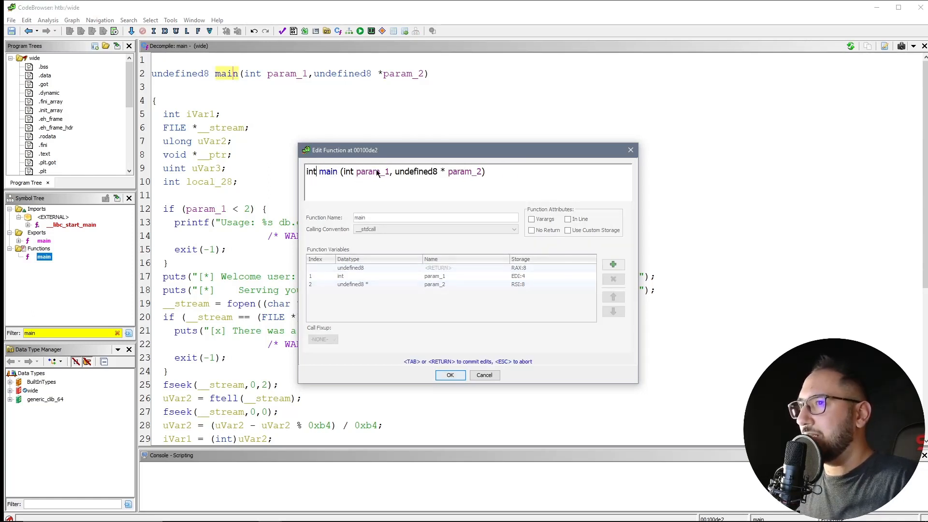
double_click(370, 172)
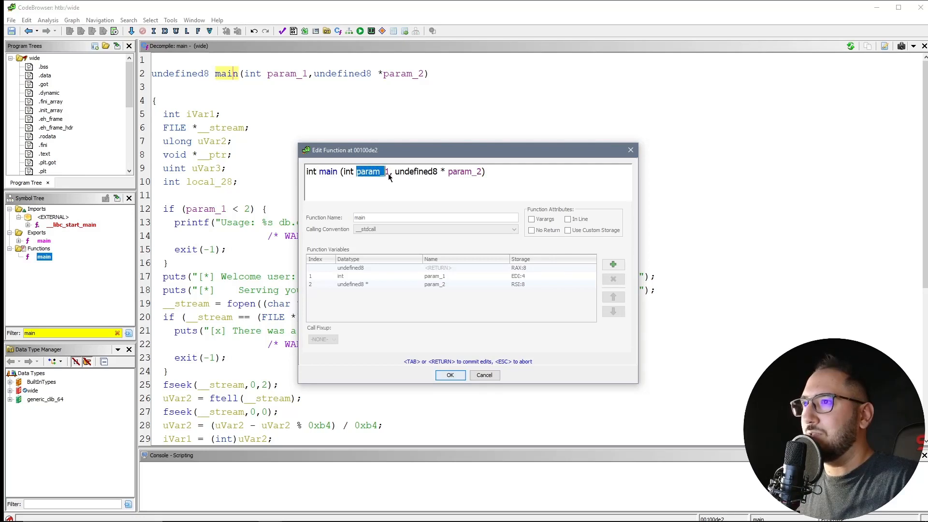
type("ar")
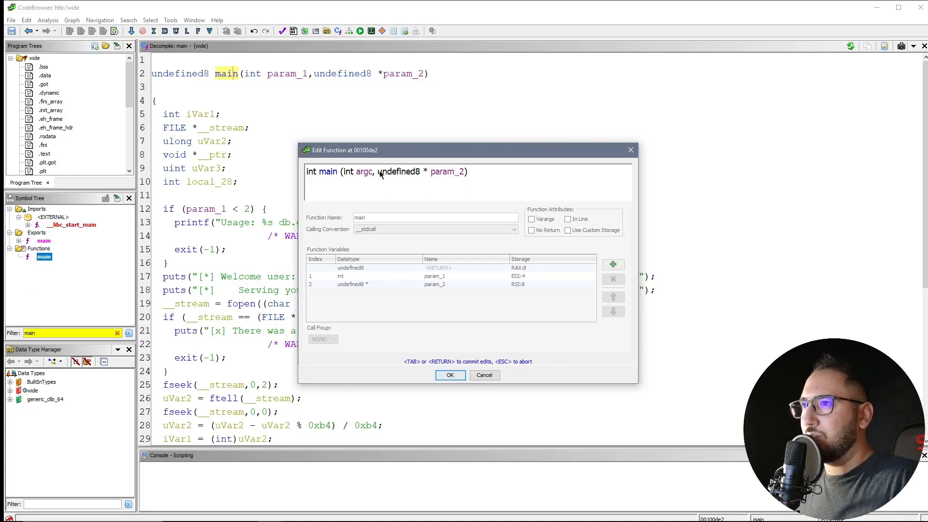
Retype the second parameter as char** argv and apply the new signature.
double_click(401, 172)
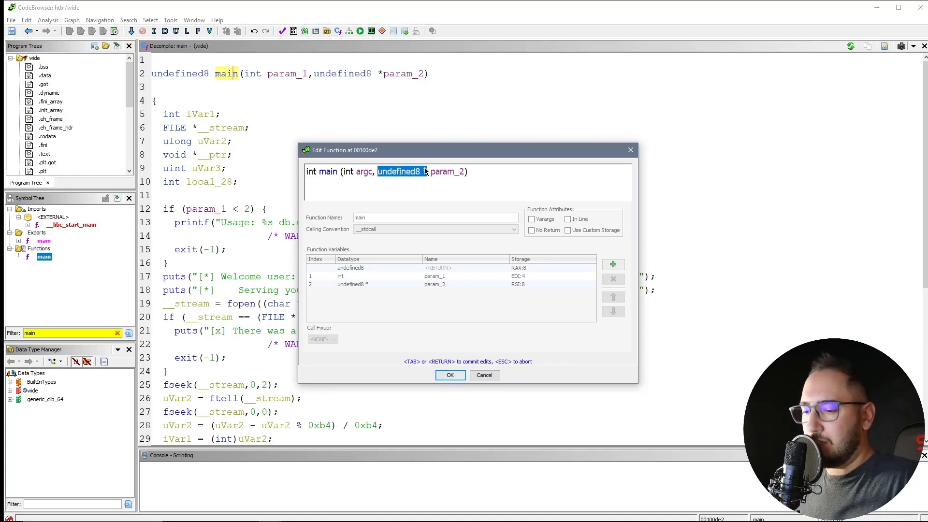
type("char**")
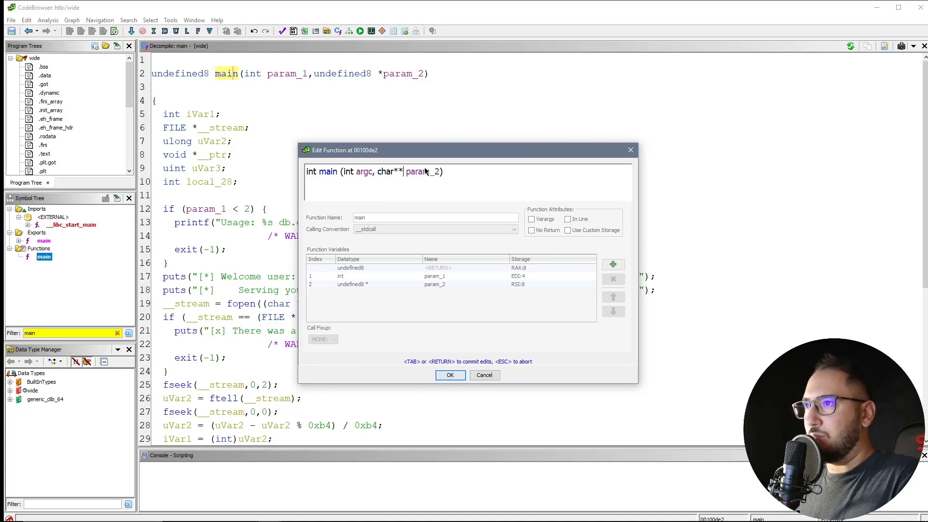
double_click(415, 172)
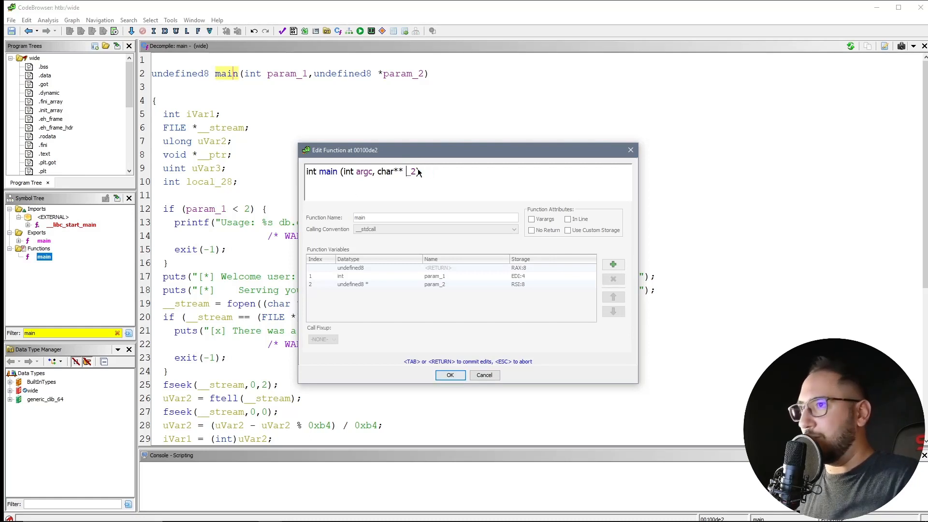
type("argv")
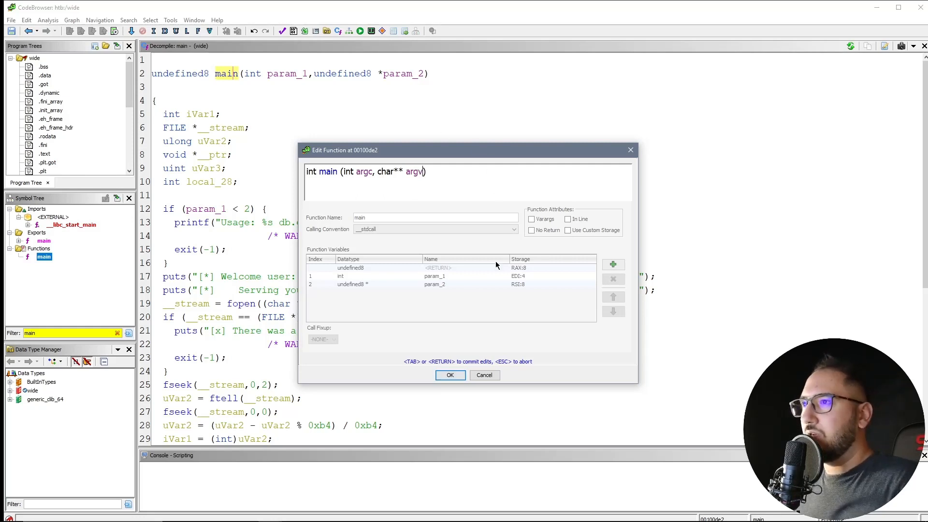
left_click(450, 375)
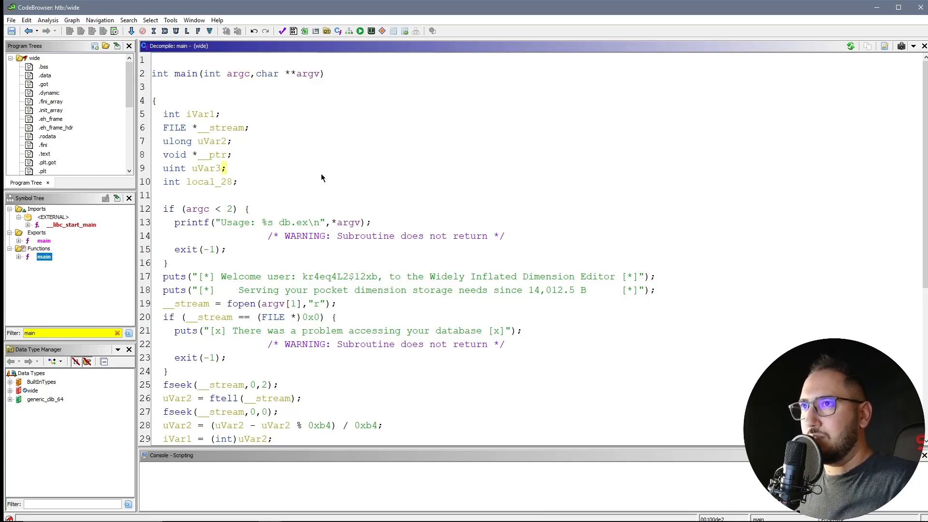
mouse_move(355, 97)
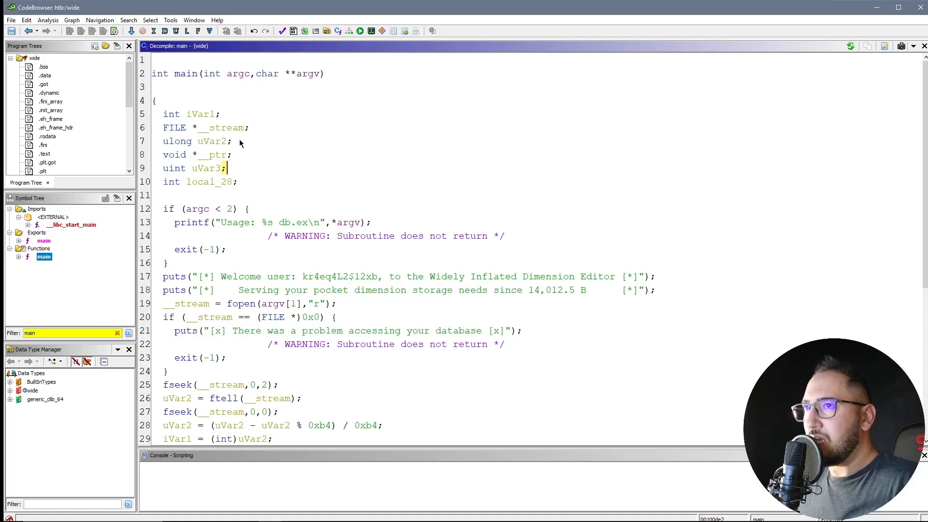
mouse_move(167, 226)
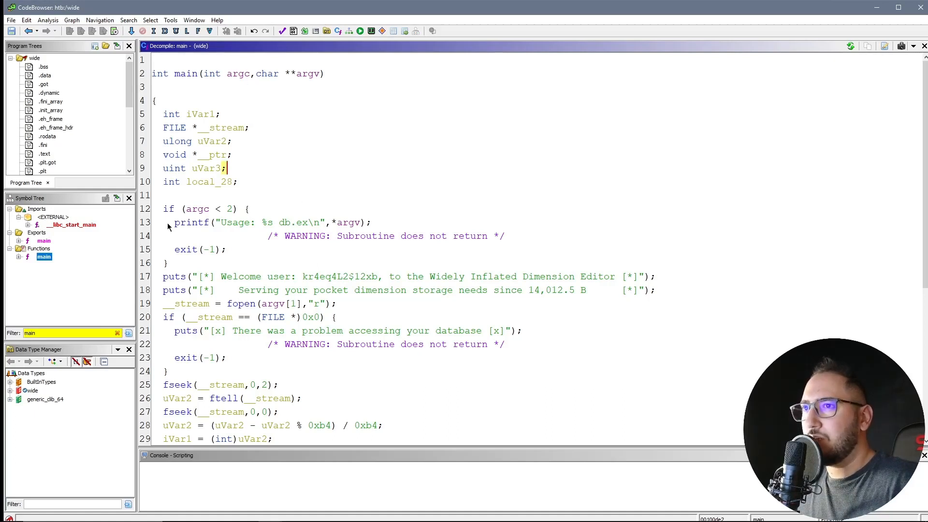
mouse_move(199, 219)
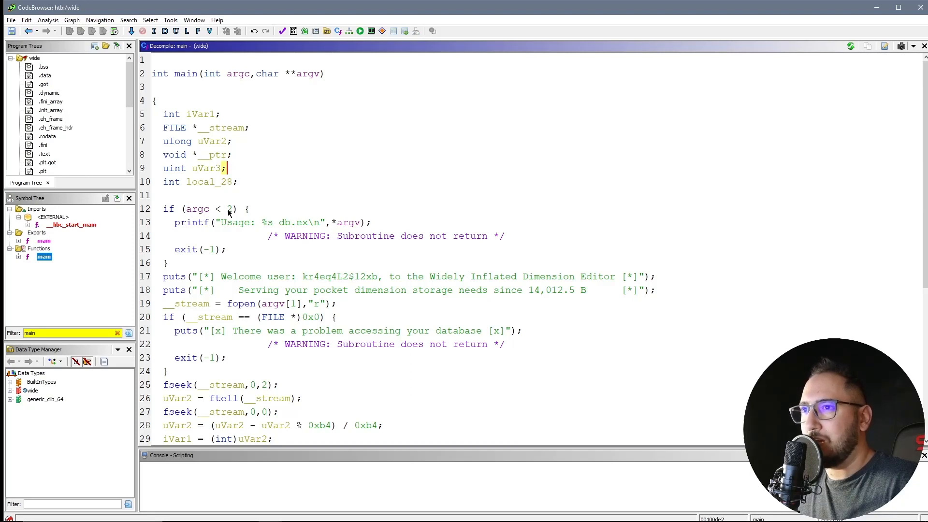
mouse_move(368, 226)
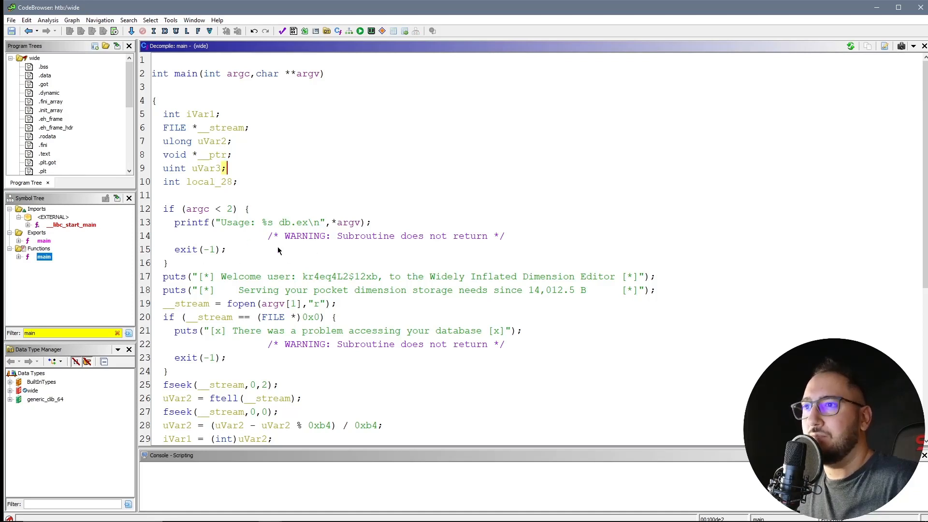
mouse_move(231, 229)
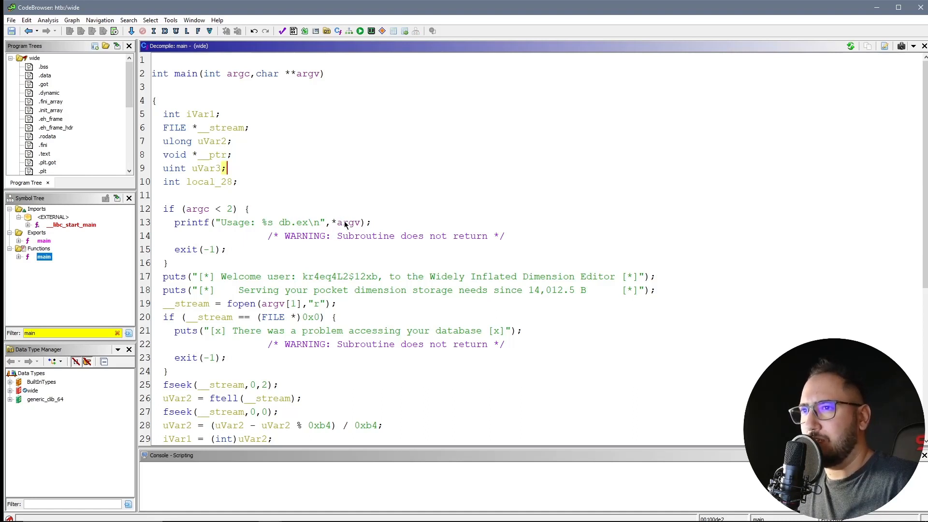
mouse_move(264, 231)
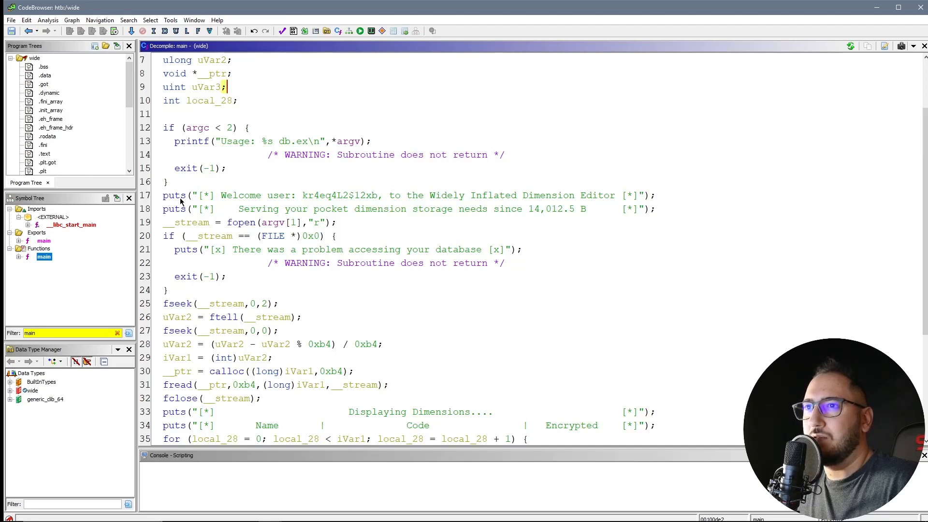
mouse_move(343, 210)
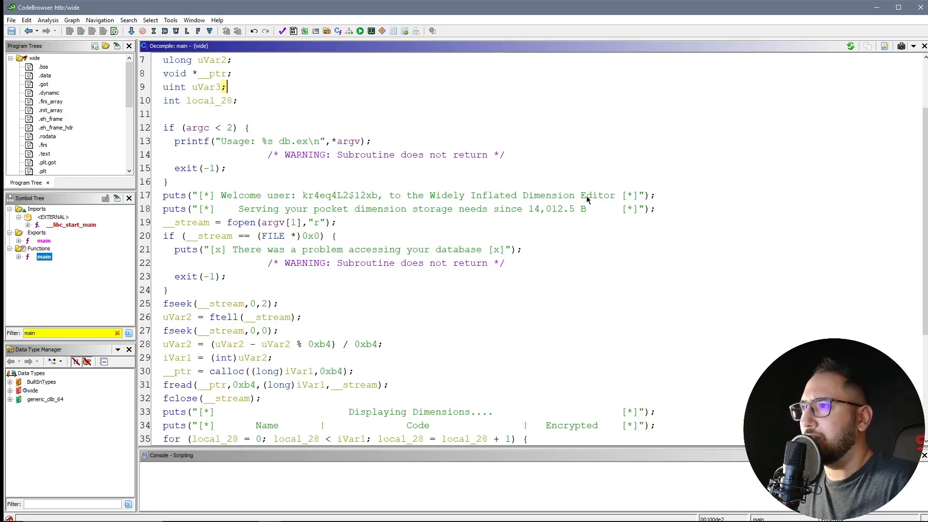
mouse_move(269, 230)
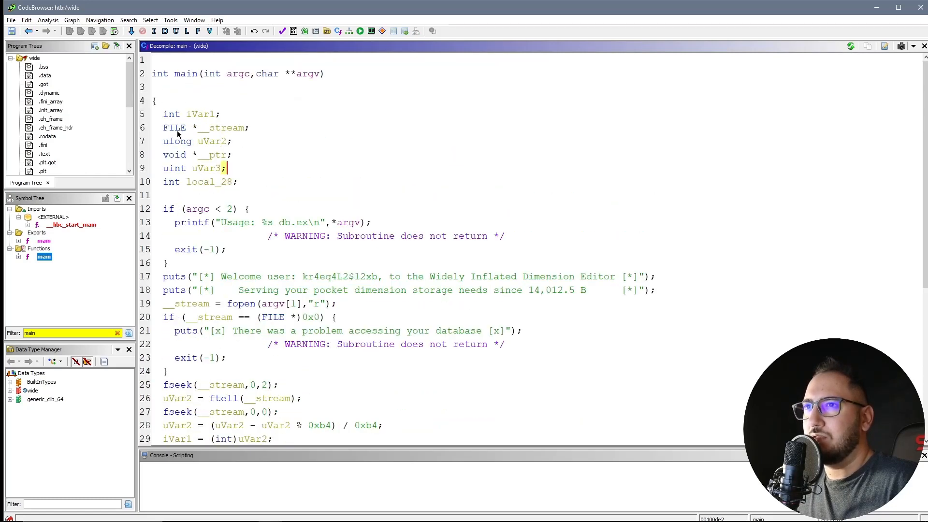
scroll("down", 3)
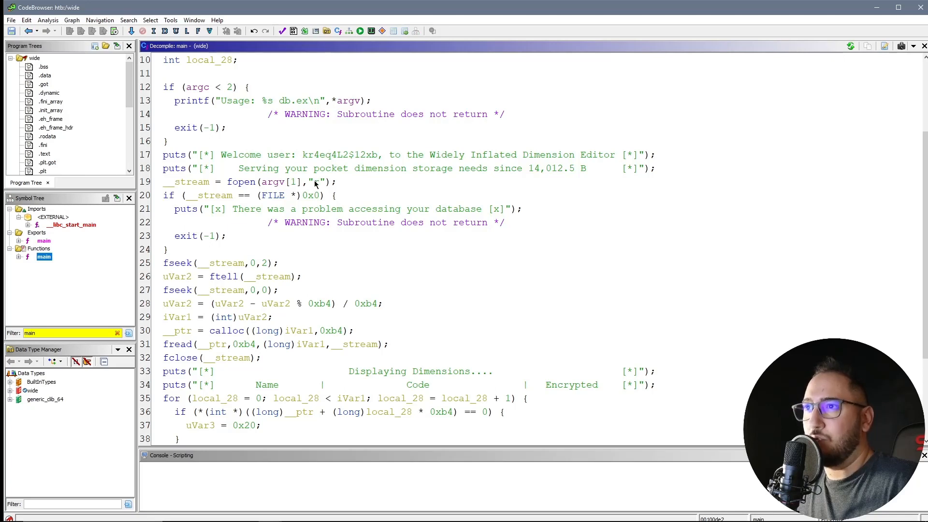
mouse_move(283, 199)
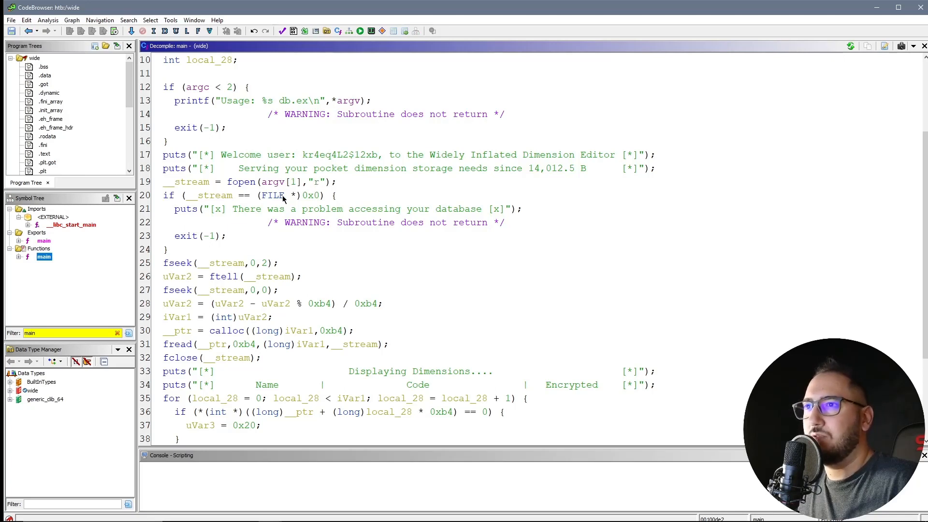
mouse_move(269, 203)
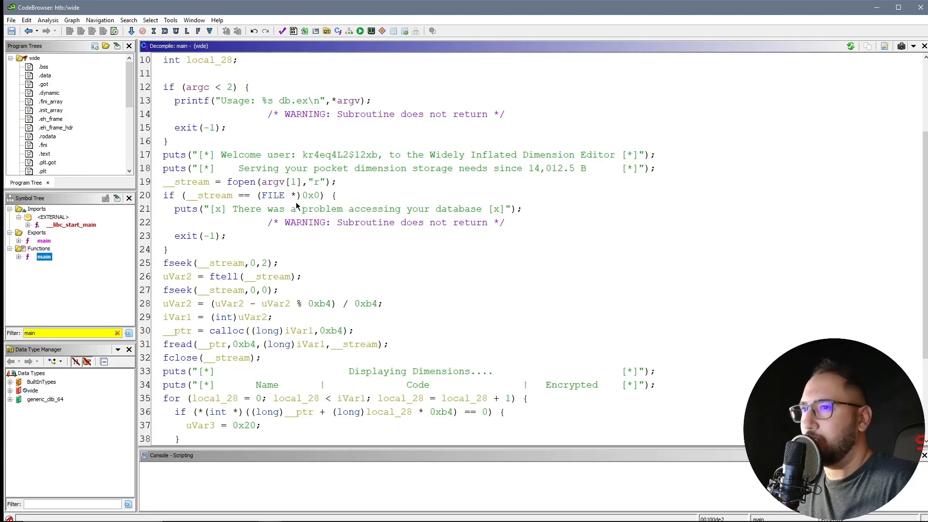
mouse_move(286, 242)
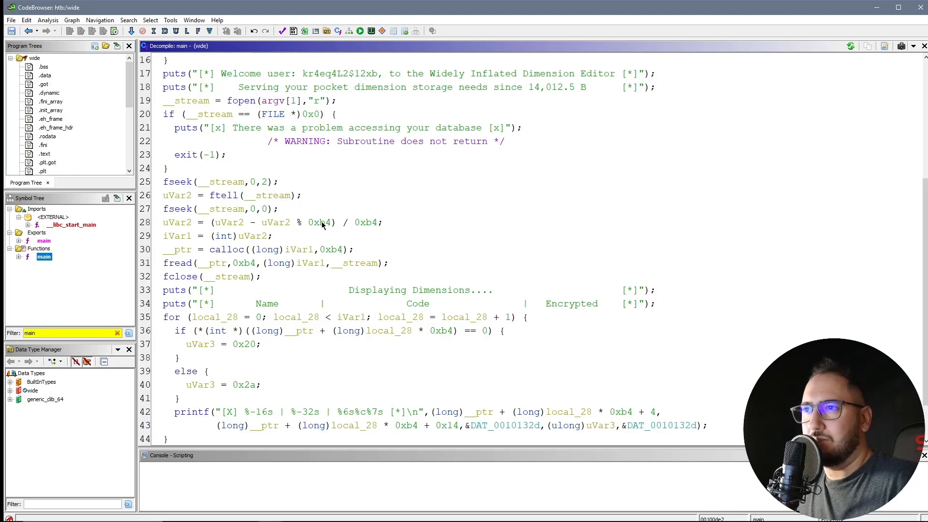
mouse_move(348, 223)
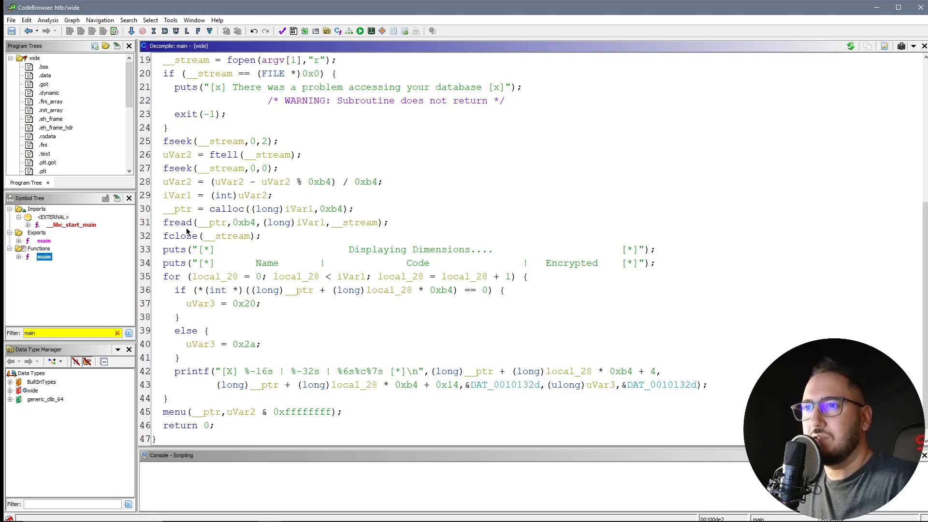
scroll("down", 3)
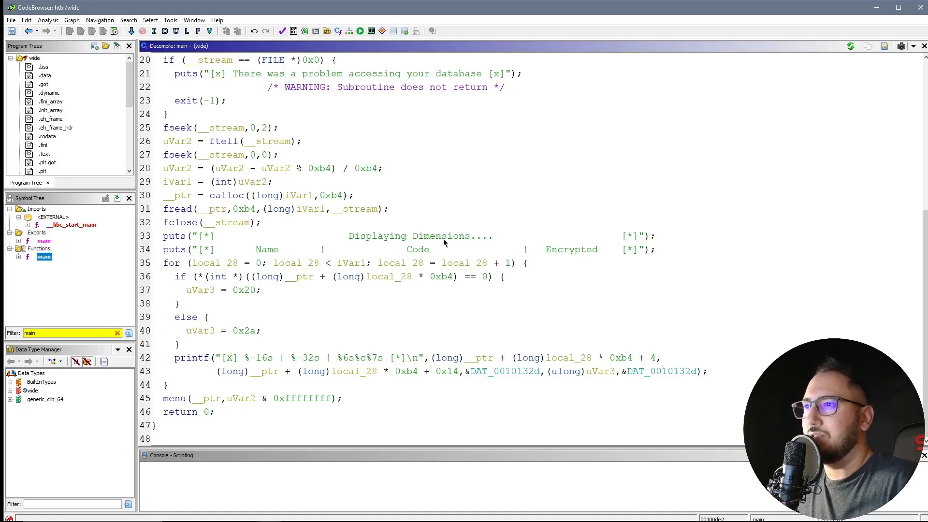
mouse_move(288, 298)
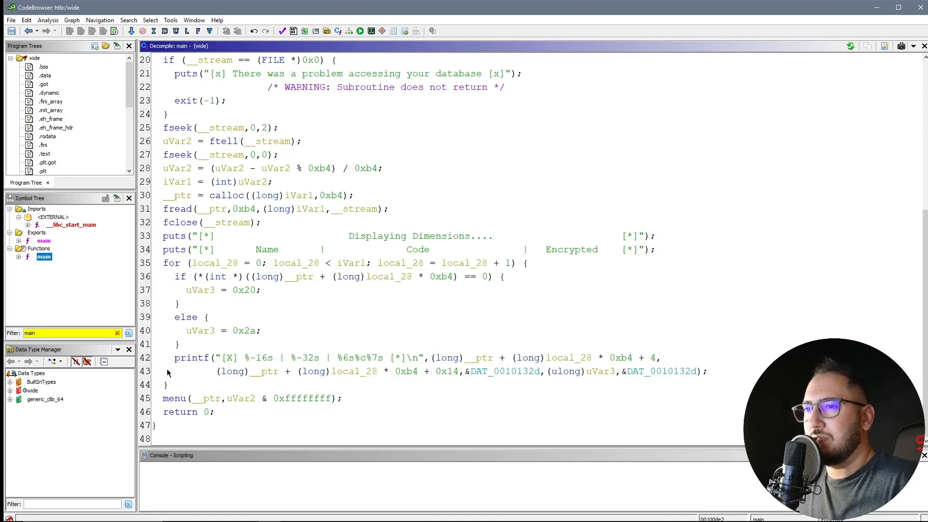
mouse_move(184, 404)
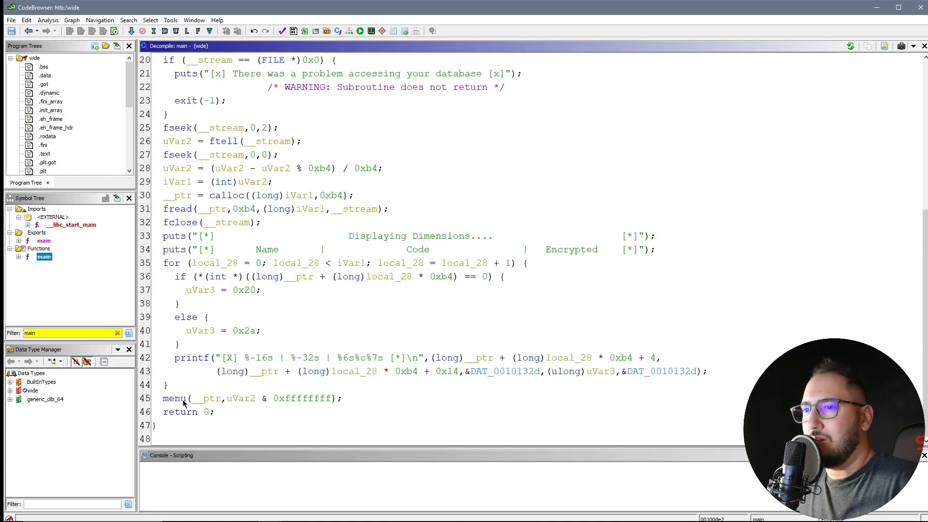
Navigate into menu() and read down to the wcscmp against the wide string sup3rs3cr3tw1d3.
double_click(173, 399)
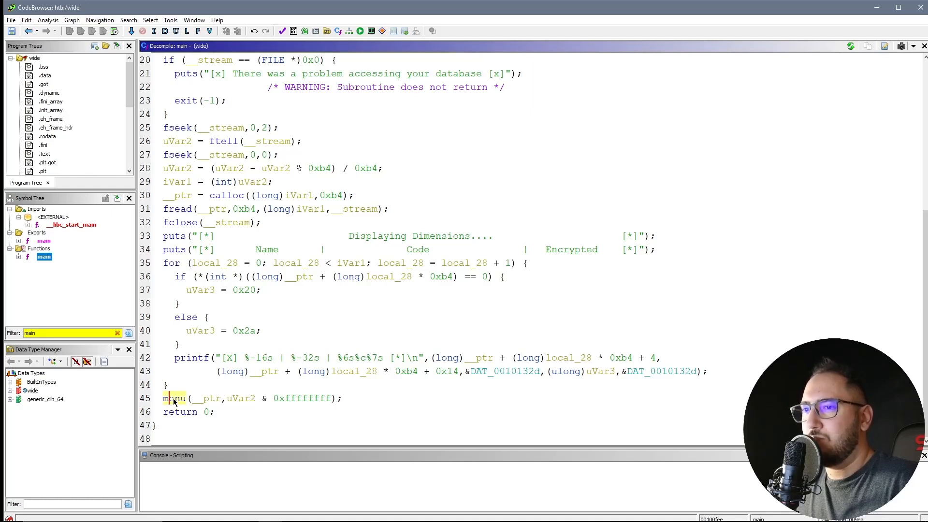
double_click(173, 397)
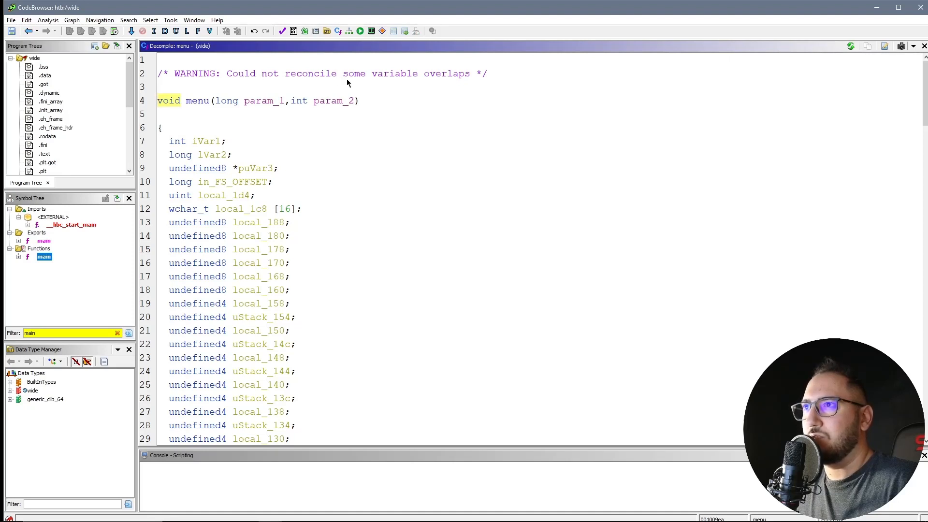
mouse_move(177, 263)
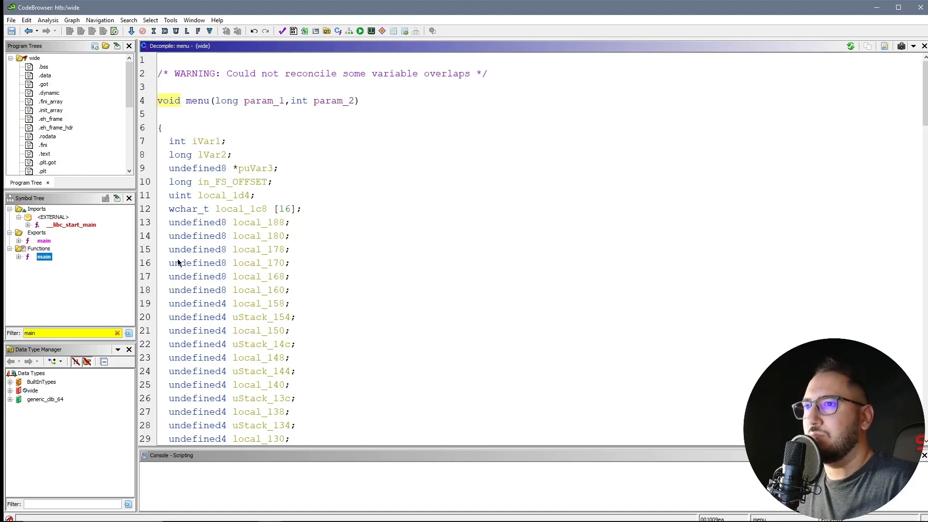
mouse_move(241, 302)
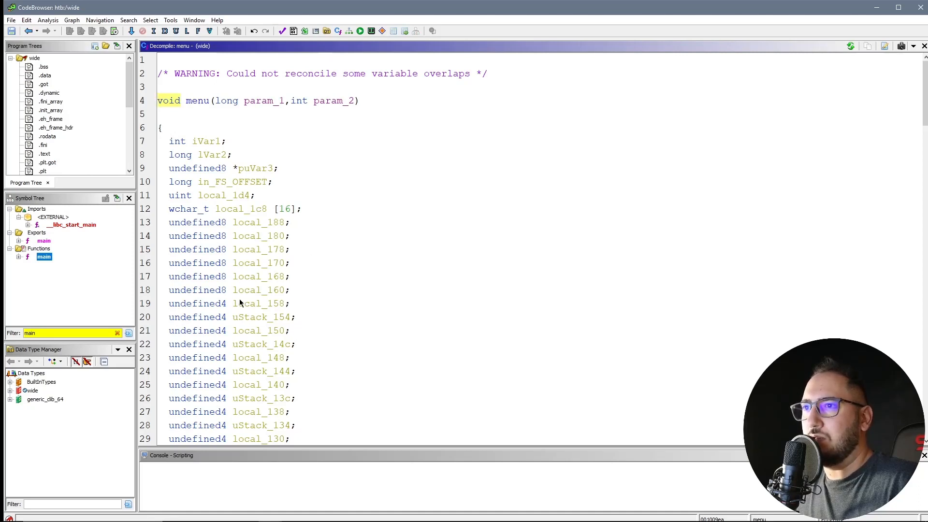
mouse_move(231, 106)
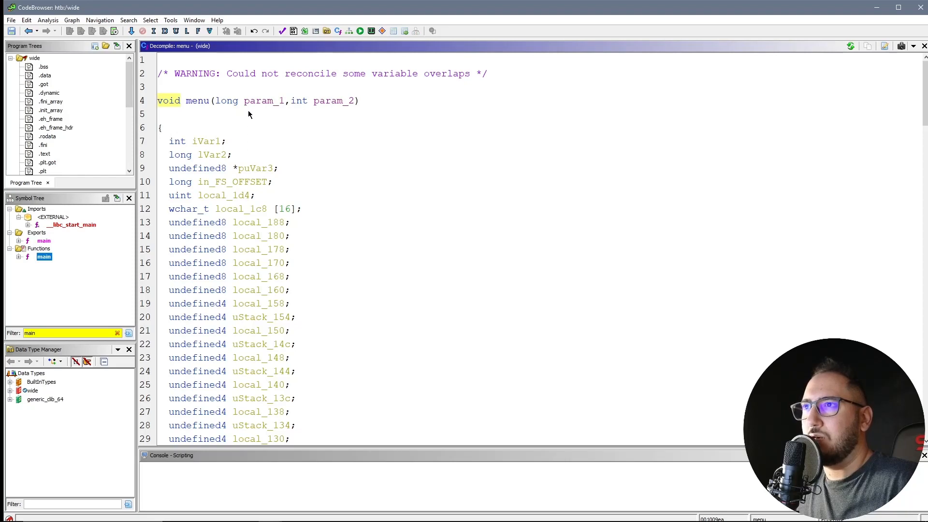
scroll("down", 3)
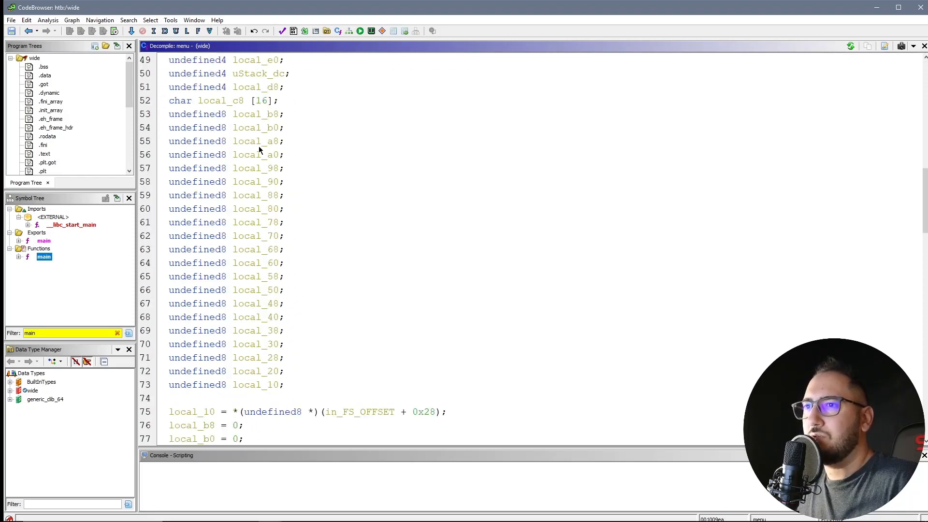
scroll("down", 3)
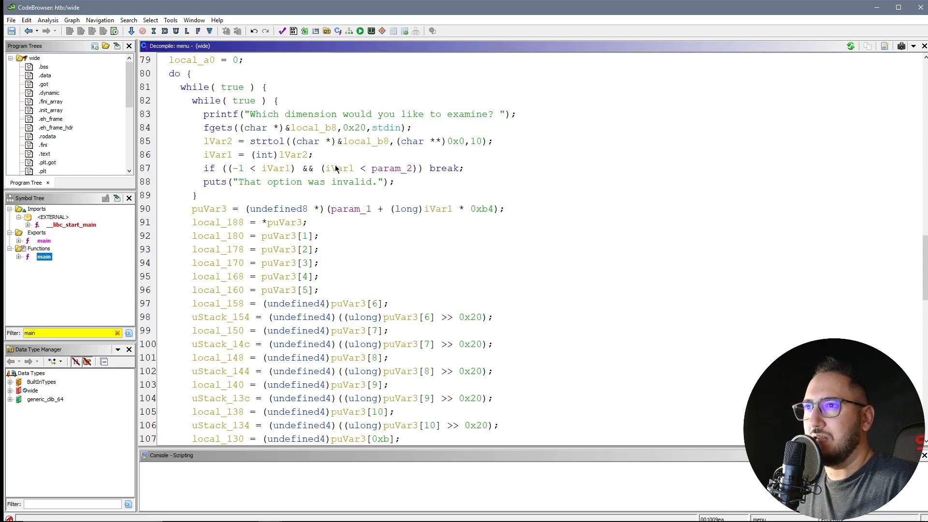
scroll("down", 3)
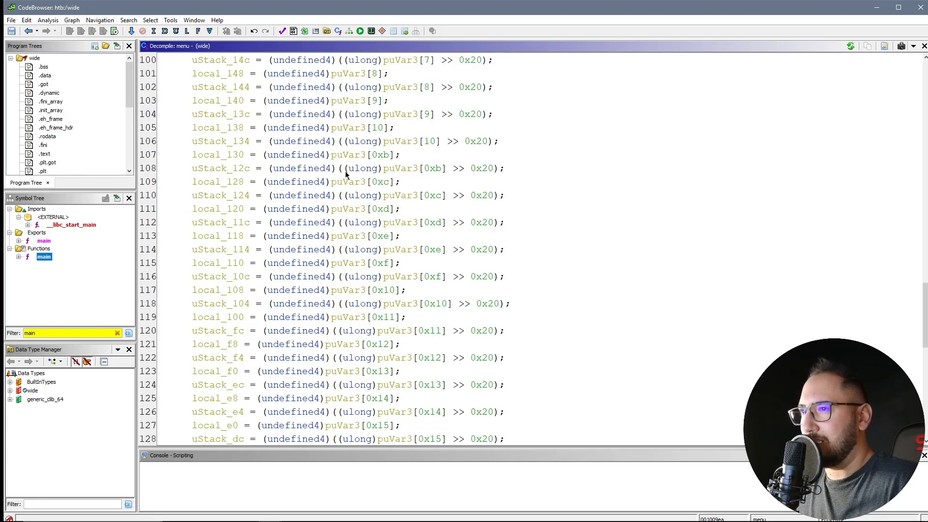
scroll("down", 3)
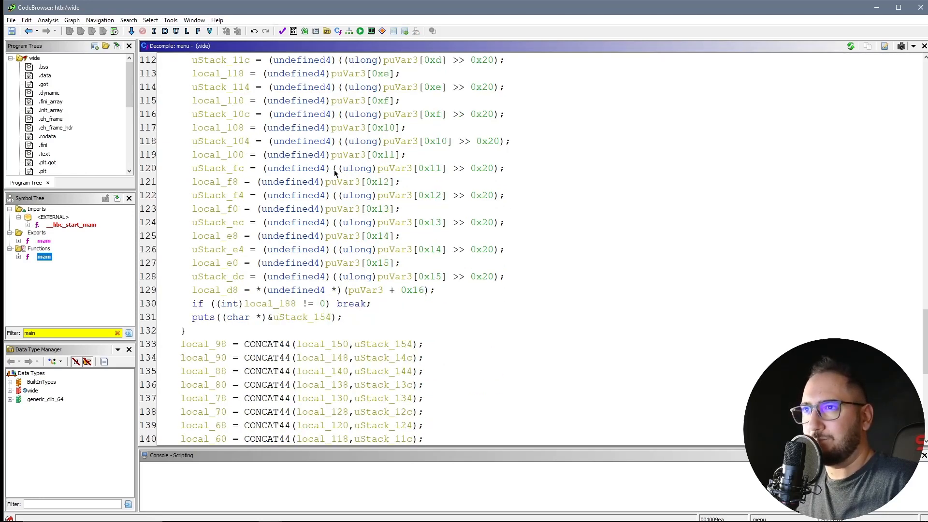
scroll("down", 3)
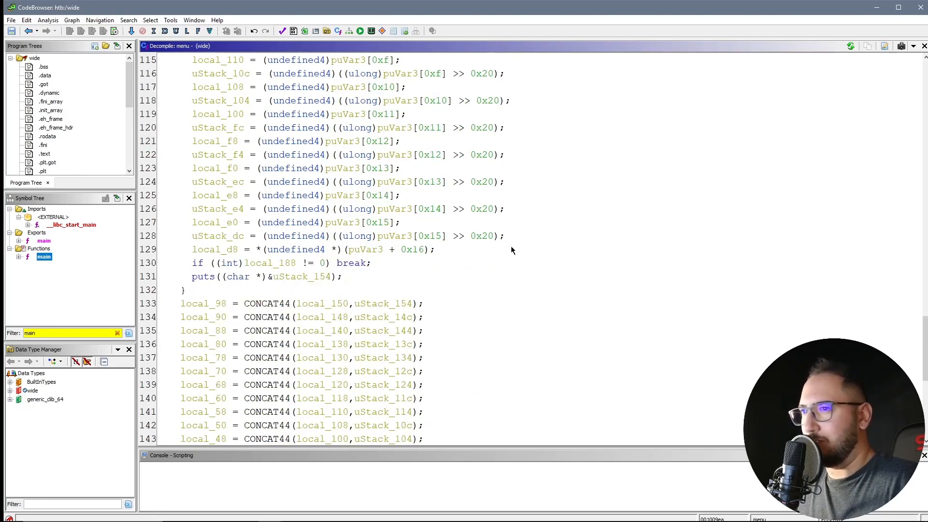
scroll("down", 3)
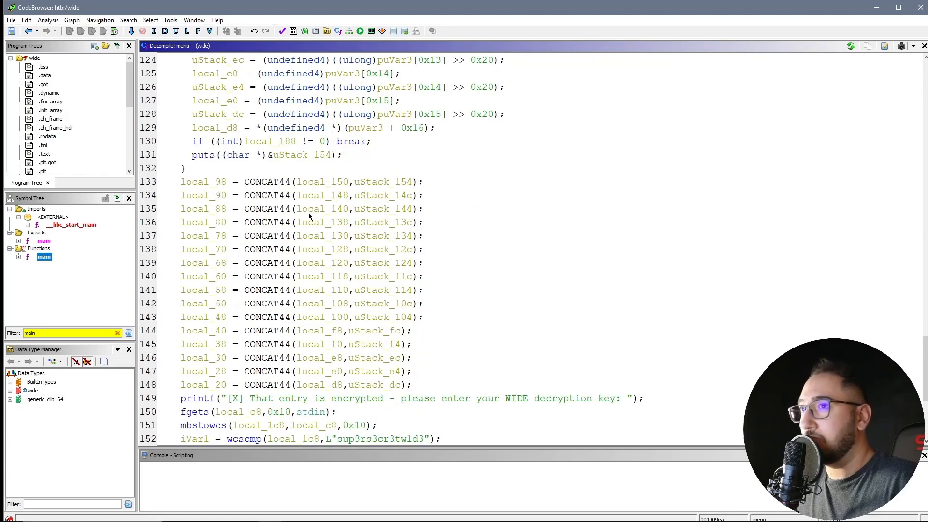
scroll("down", 3)
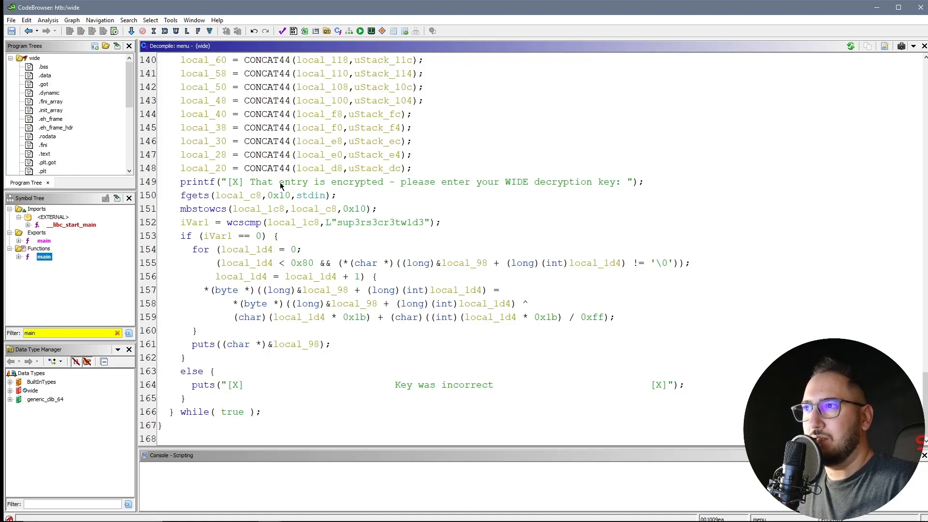
mouse_move(366, 188)
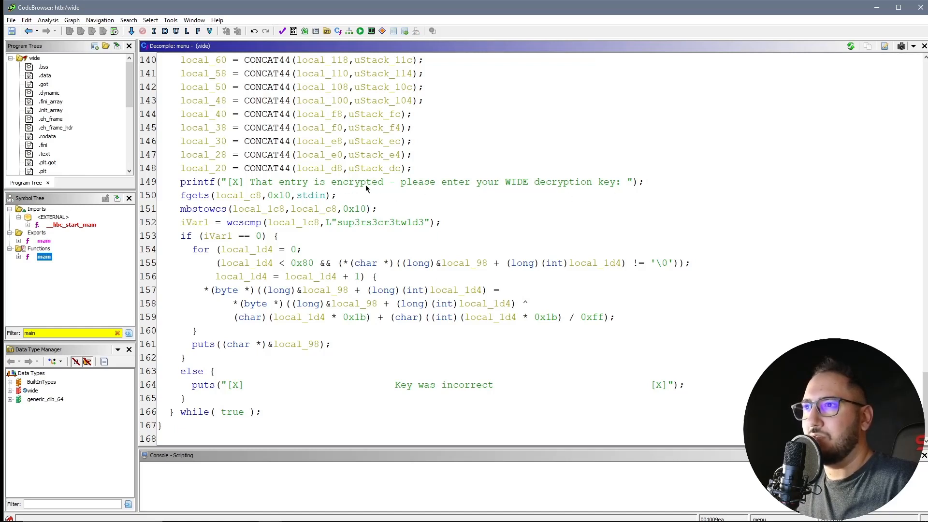
mouse_move(613, 189)
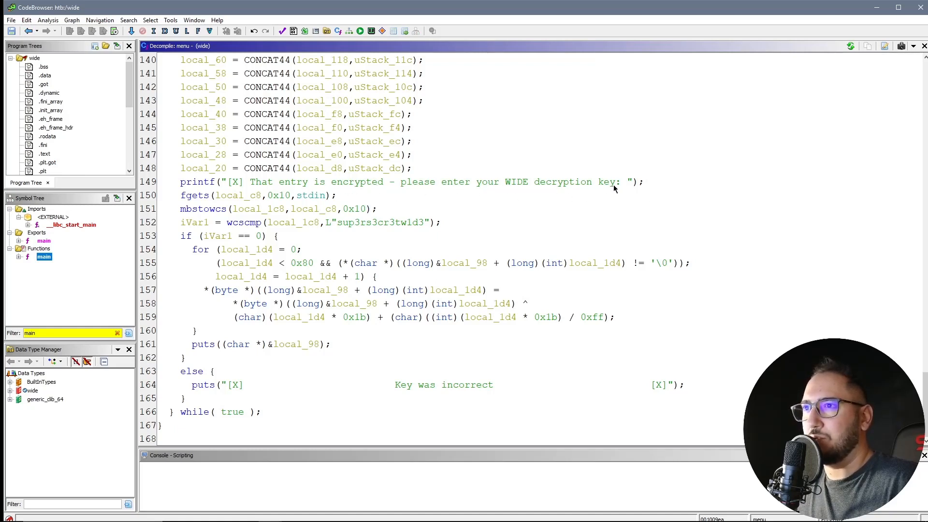
mouse_move(188, 201)
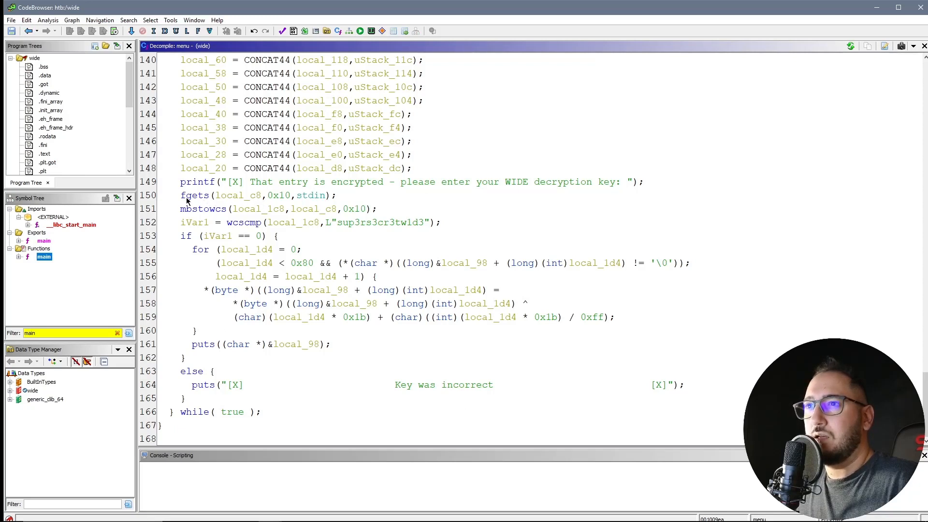
mouse_move(318, 203)
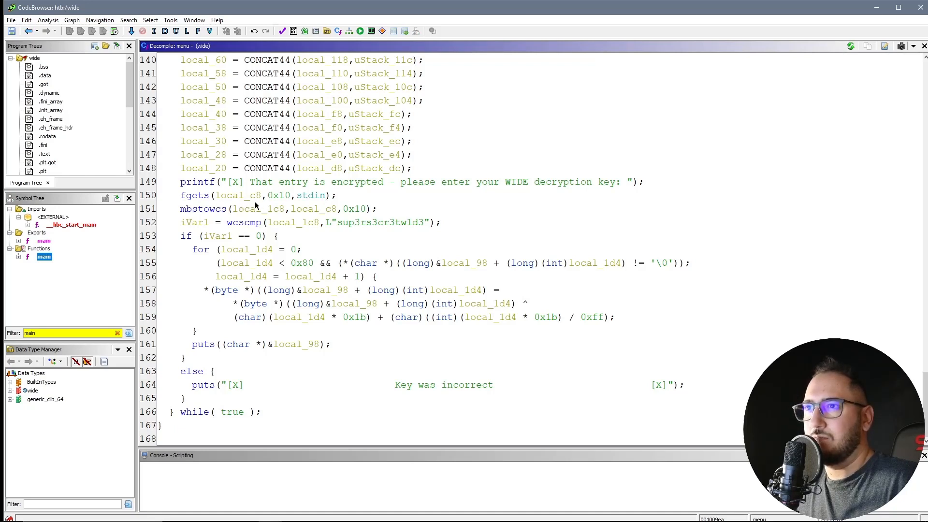
mouse_move(278, 223)
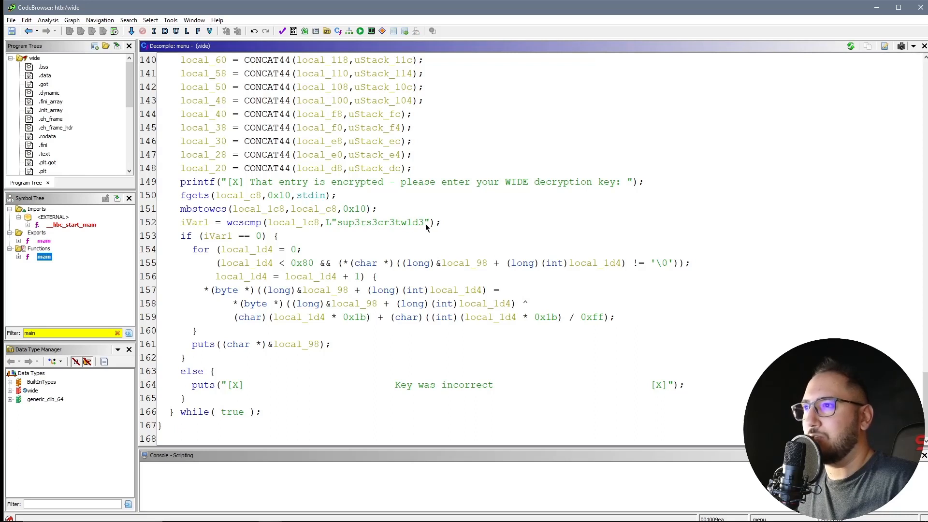
mouse_move(331, 230)
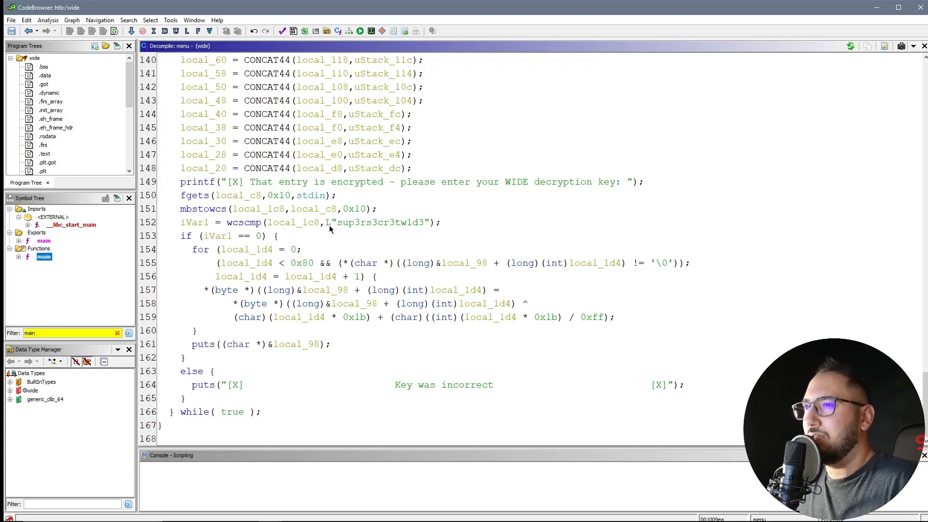
mouse_move(413, 226)
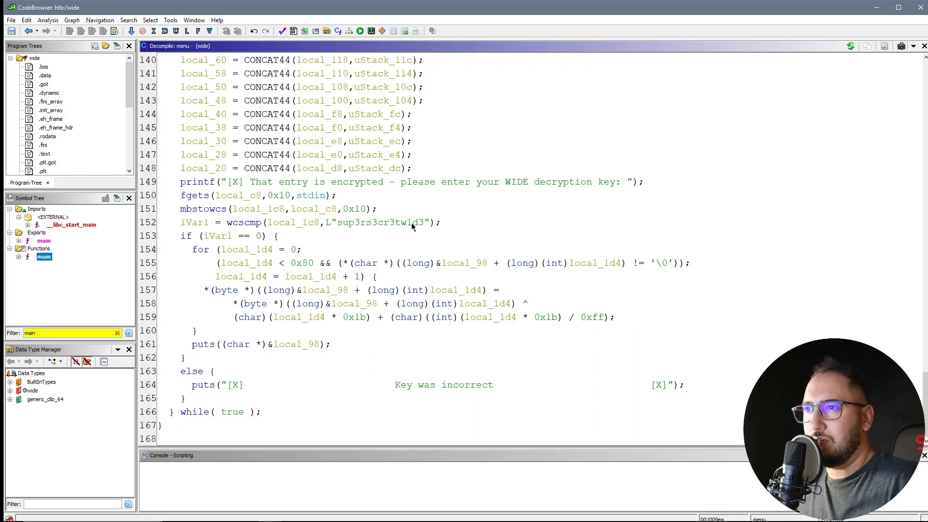
mouse_move(183, 216)
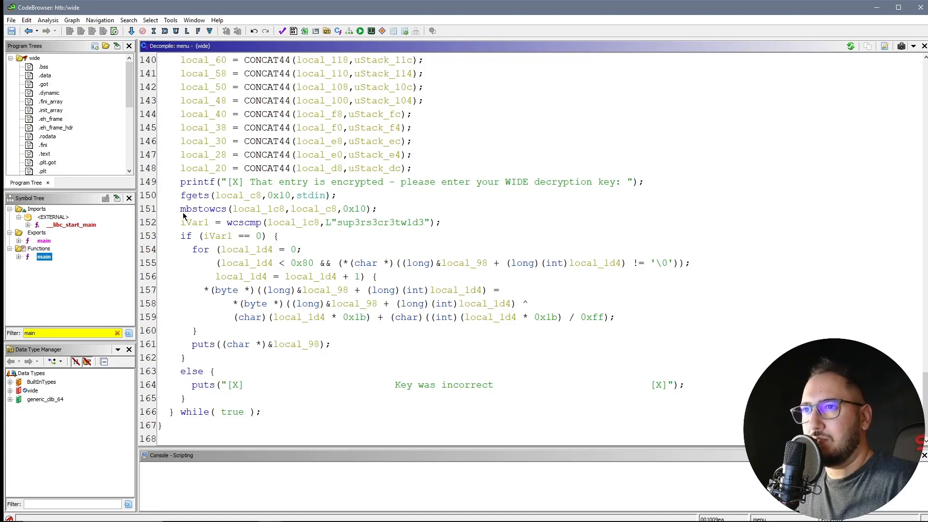
mouse_move(202, 209)
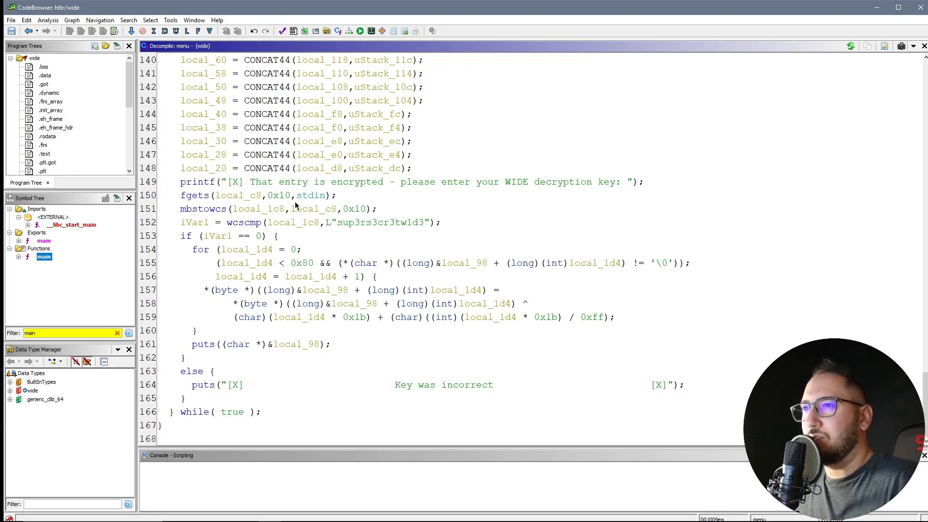
mouse_move(282, 221)
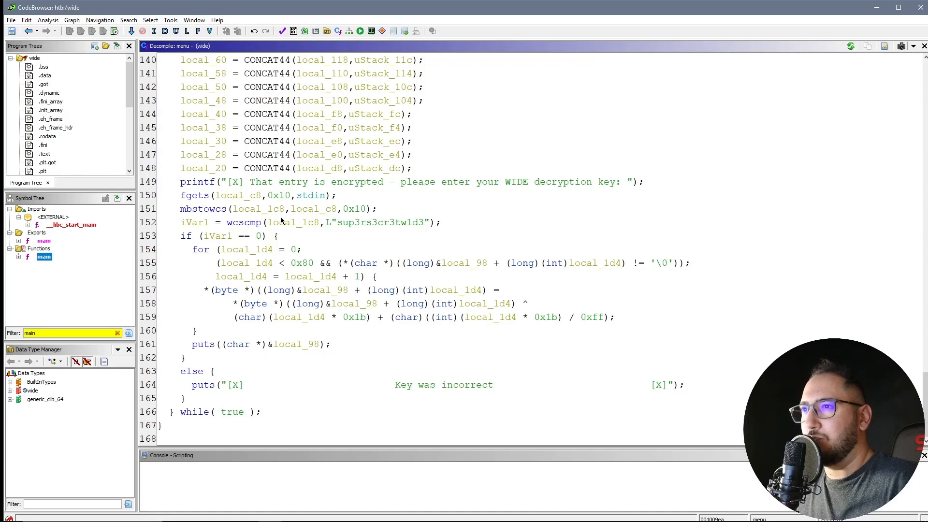
mouse_move(184, 236)
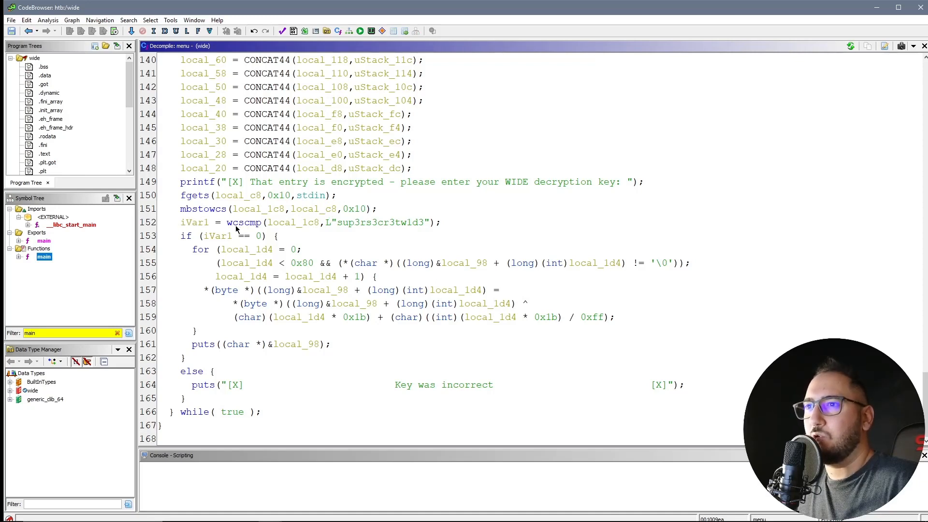
mouse_move(258, 228)
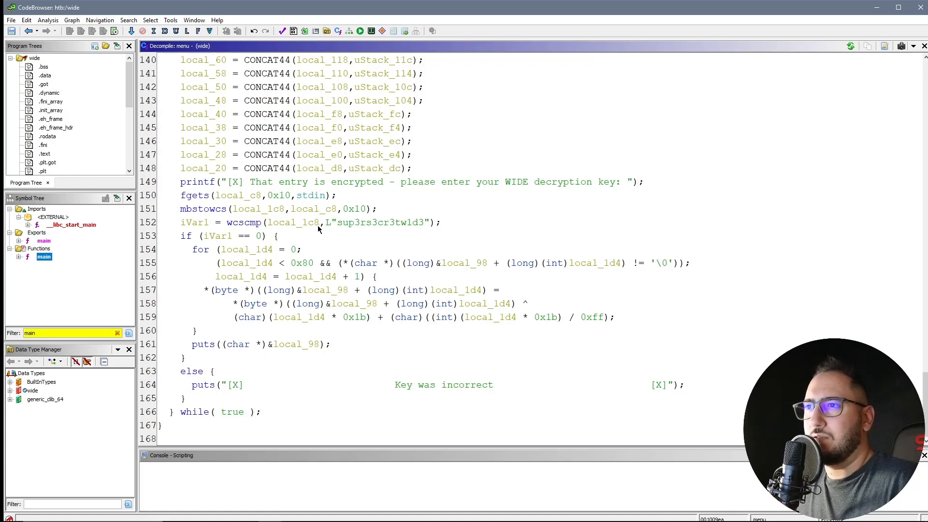
mouse_move(255, 215)
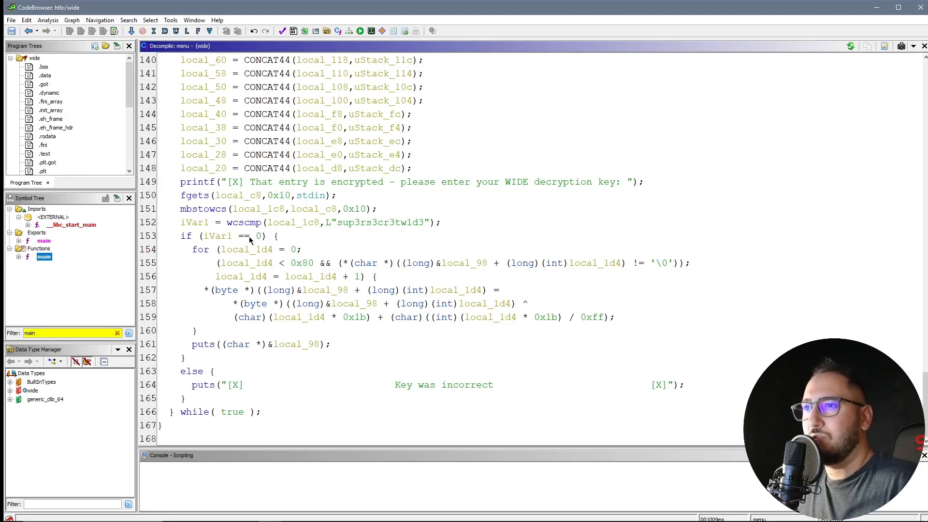
mouse_move(477, 267)
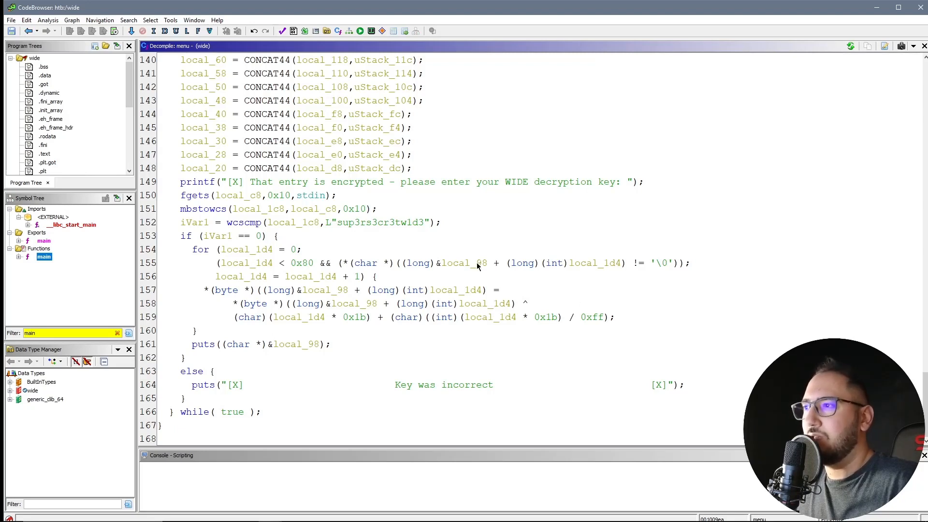
mouse_move(336, 273)
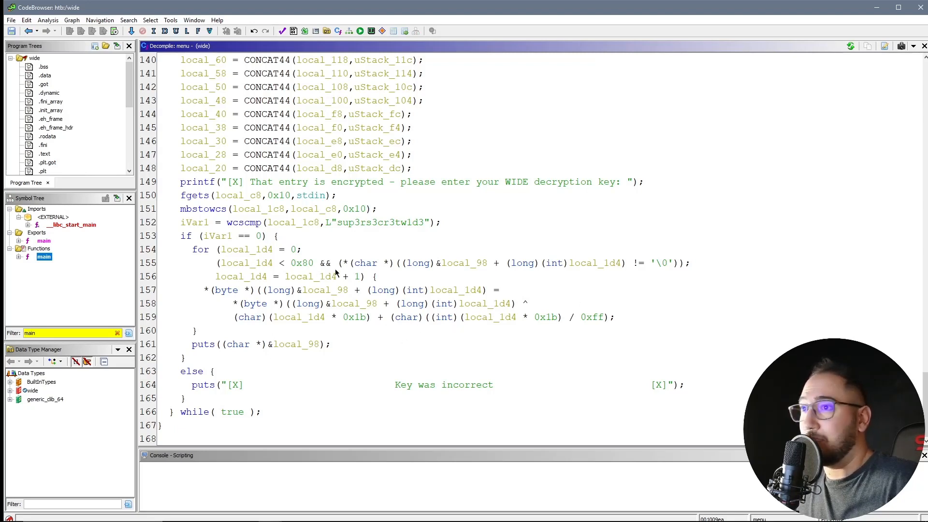
mouse_move(322, 255)
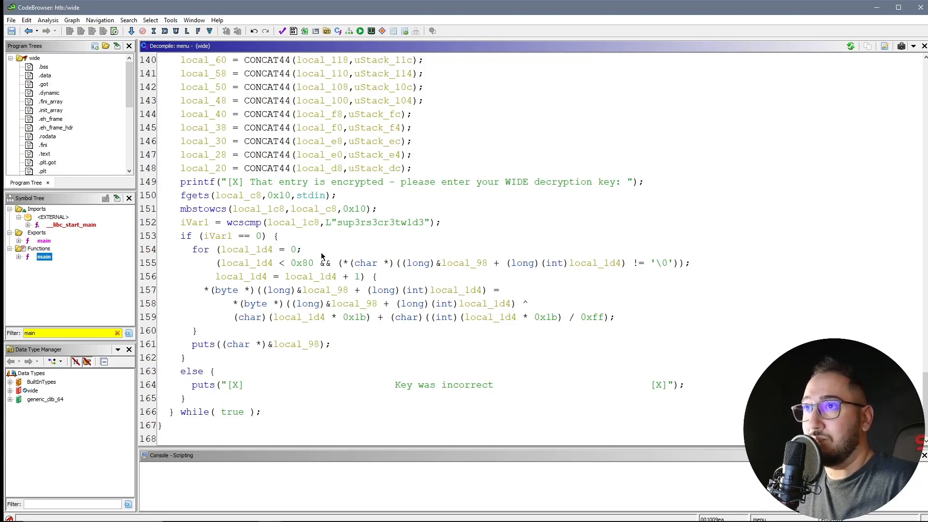
double_click(368, 222)
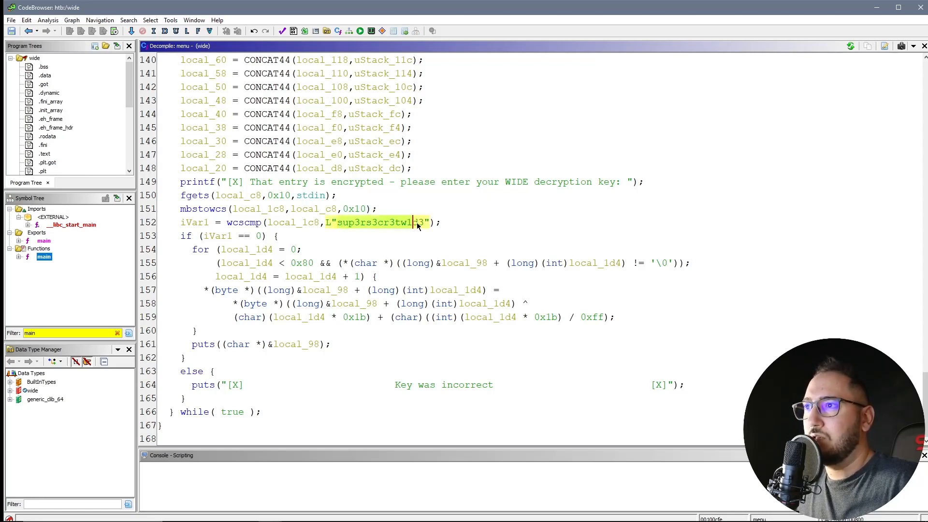
right_click(415, 222)
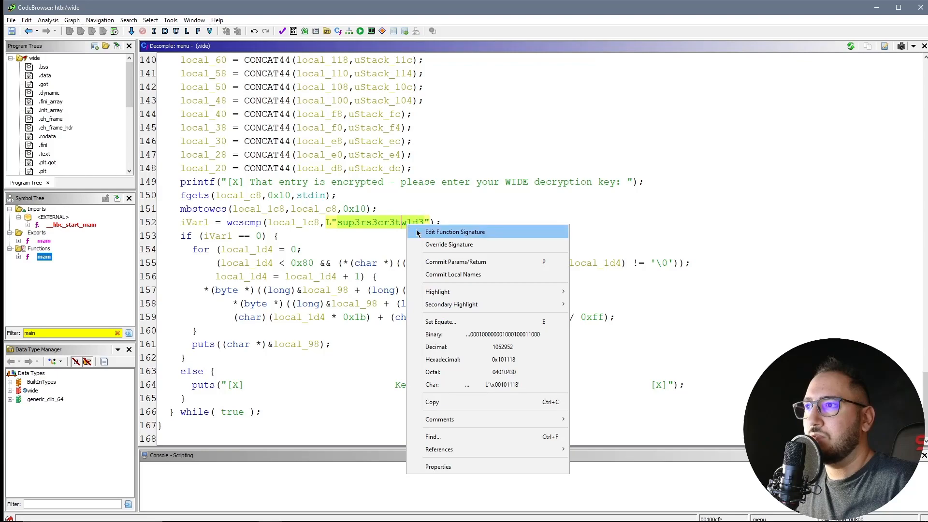
left_click(468, 368)
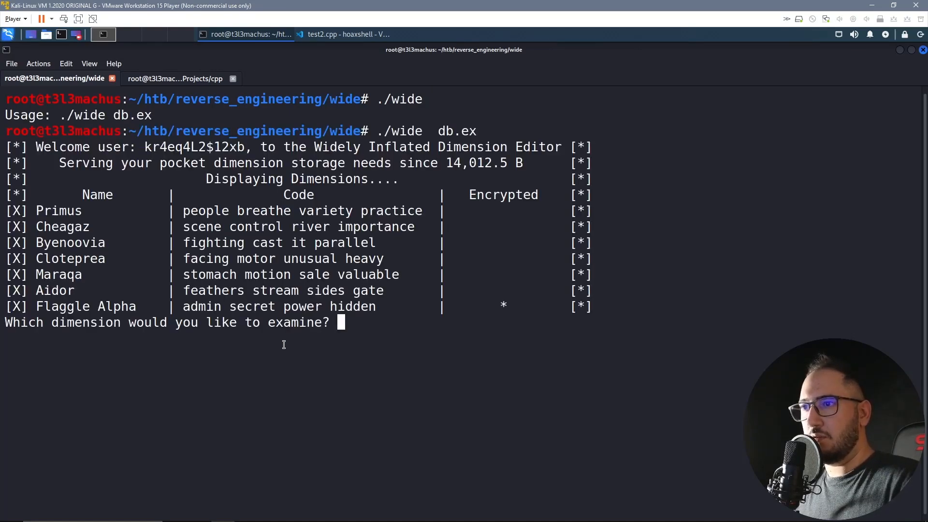
type("6")
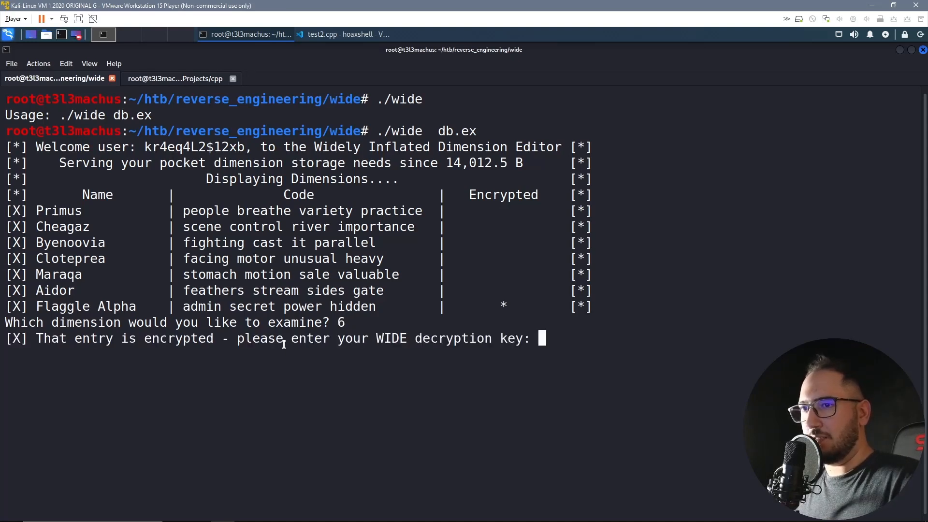
type("sup3rs3cr3tw1d3")
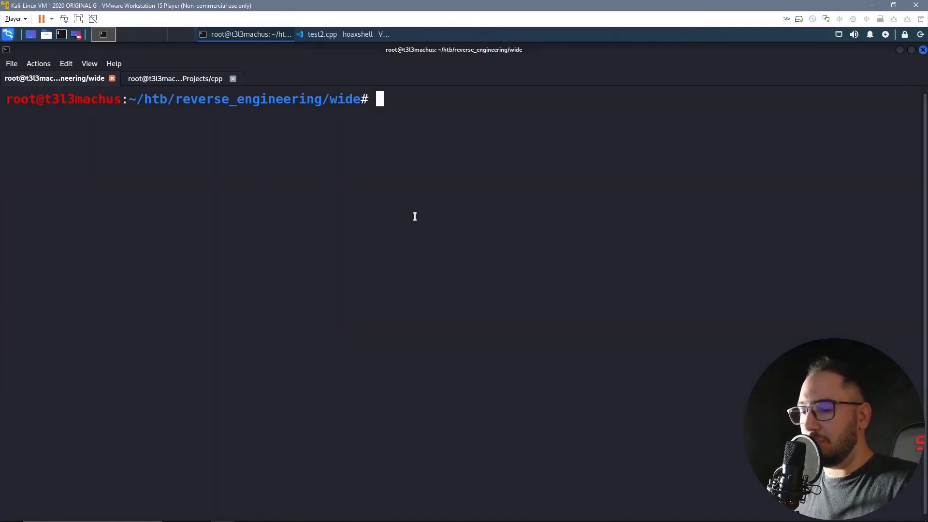
Run strings on wide and grep for sup, finding no plain ASCII match.
type("strinfa")
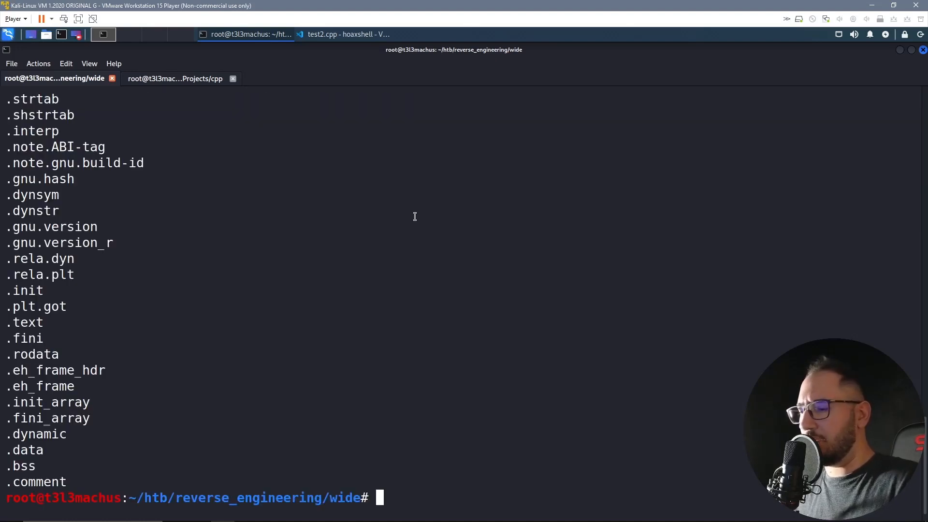
type("strings wide | grep sup")
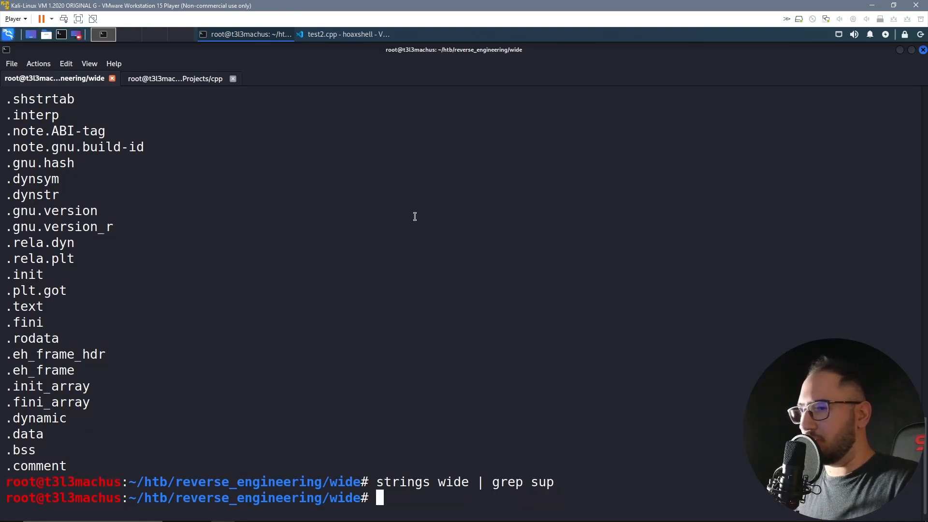
type("c")
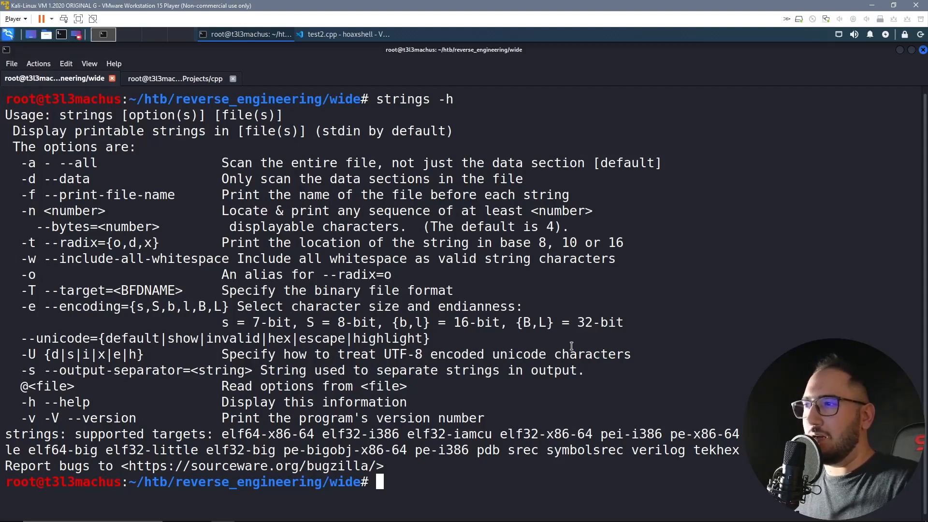
mouse_move(588, 321)
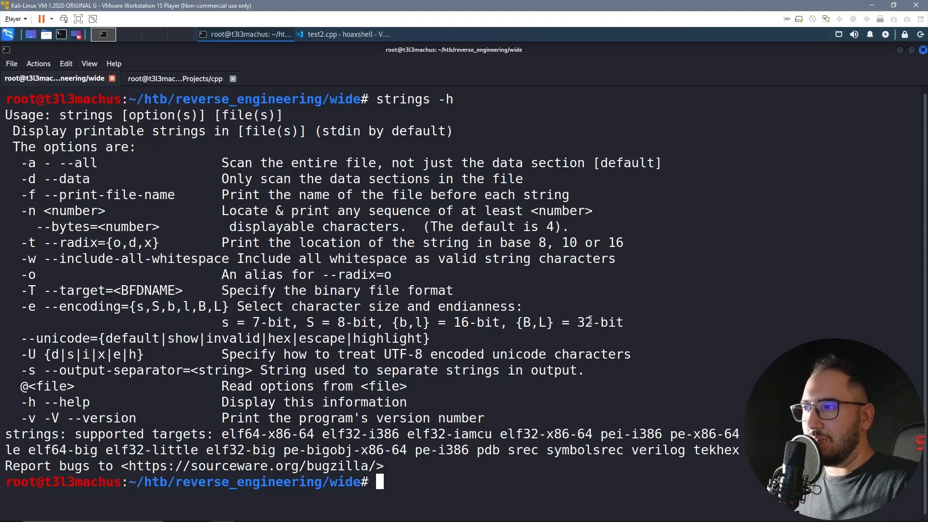
double_click(532, 322)
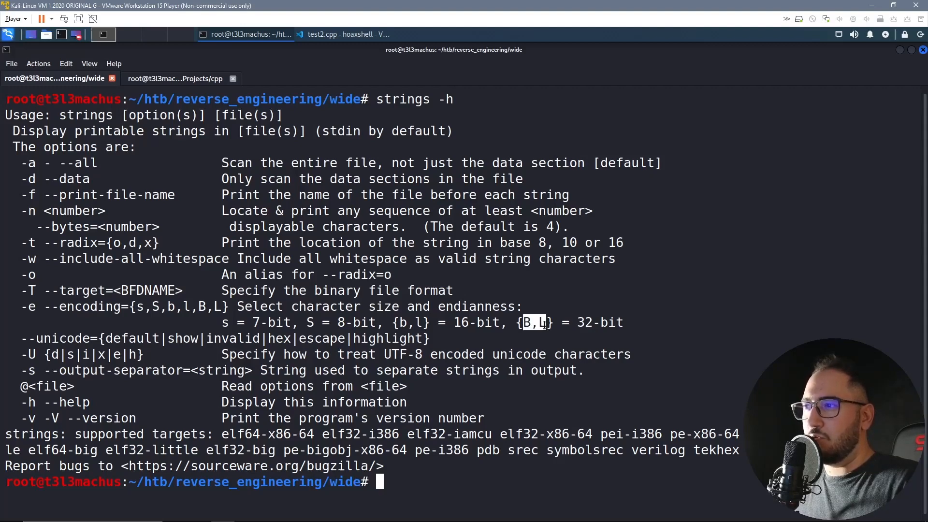
mouse_move(495, 296)
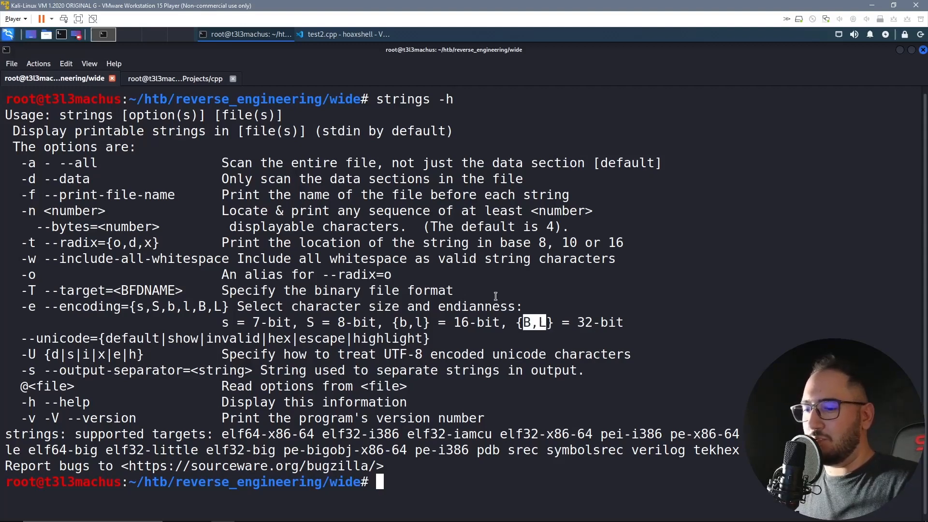
type("clear")
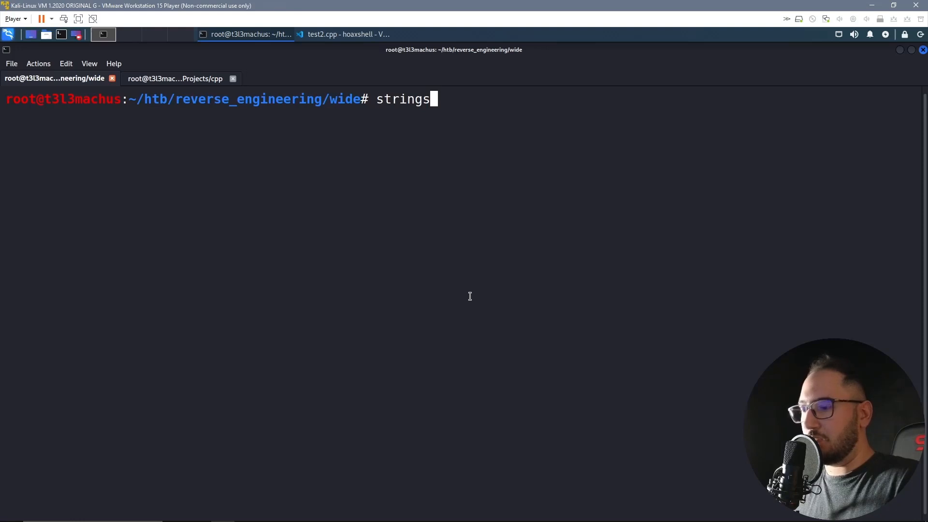
type("-e L")
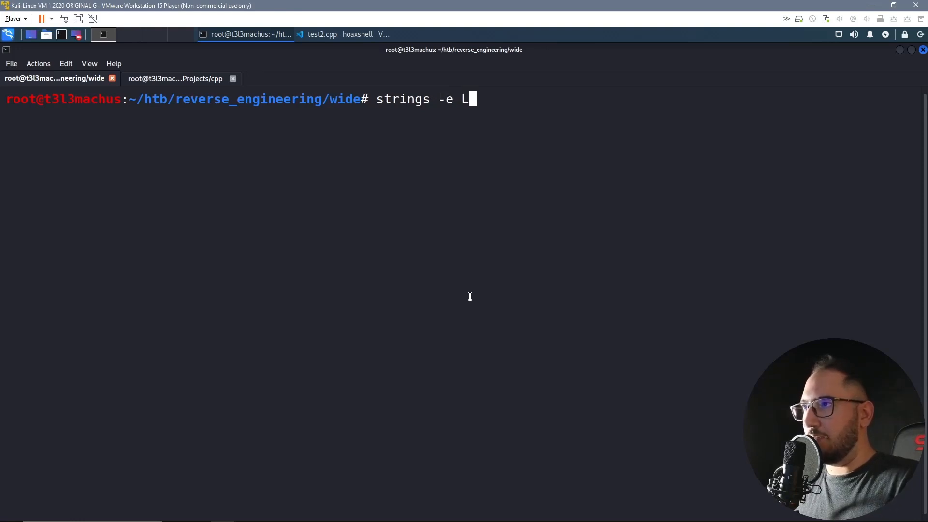
type("wide")
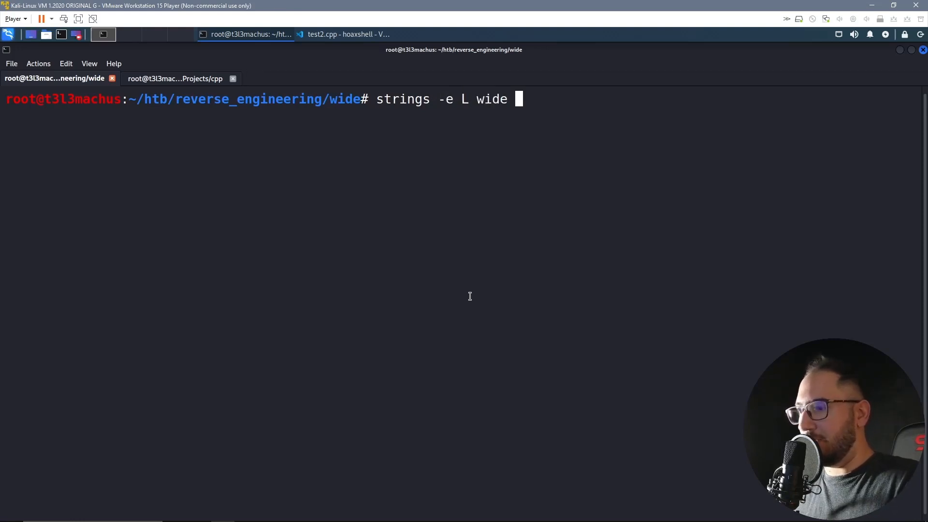
type("| grep sup")
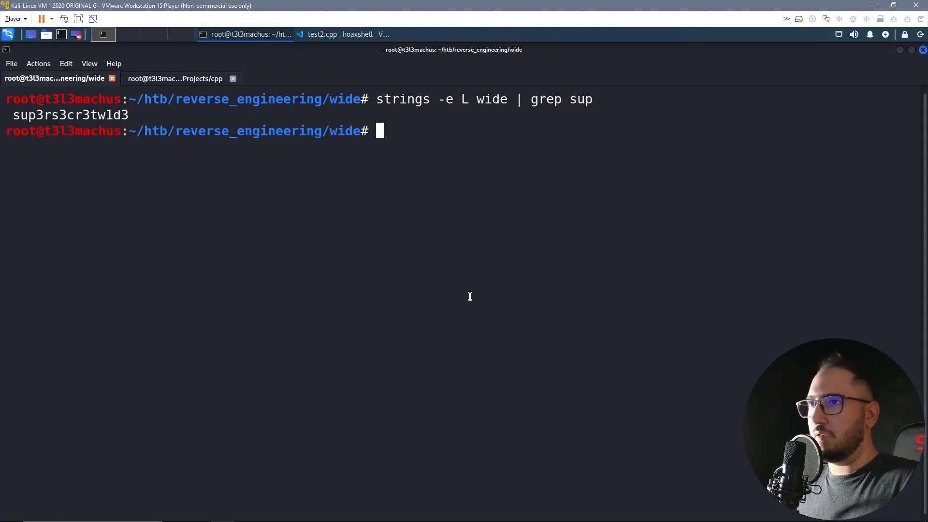
mouse_move(139, 197)
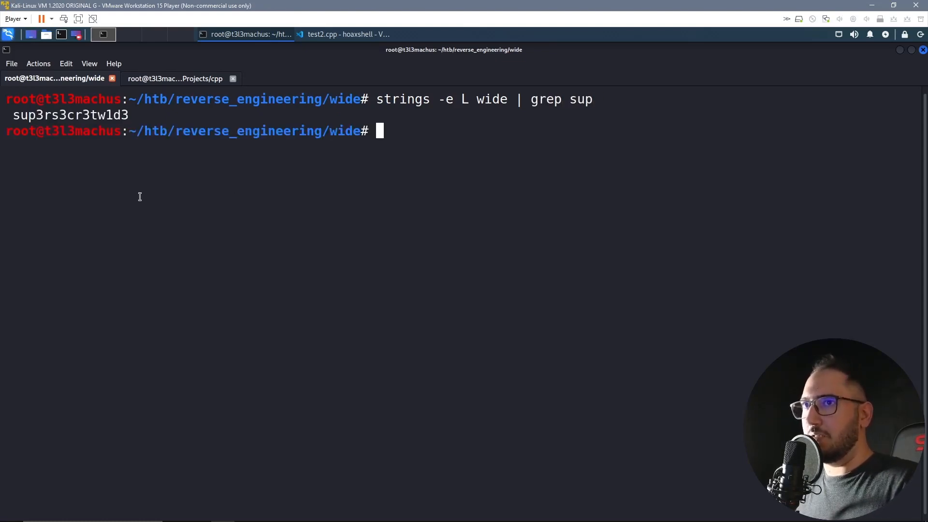